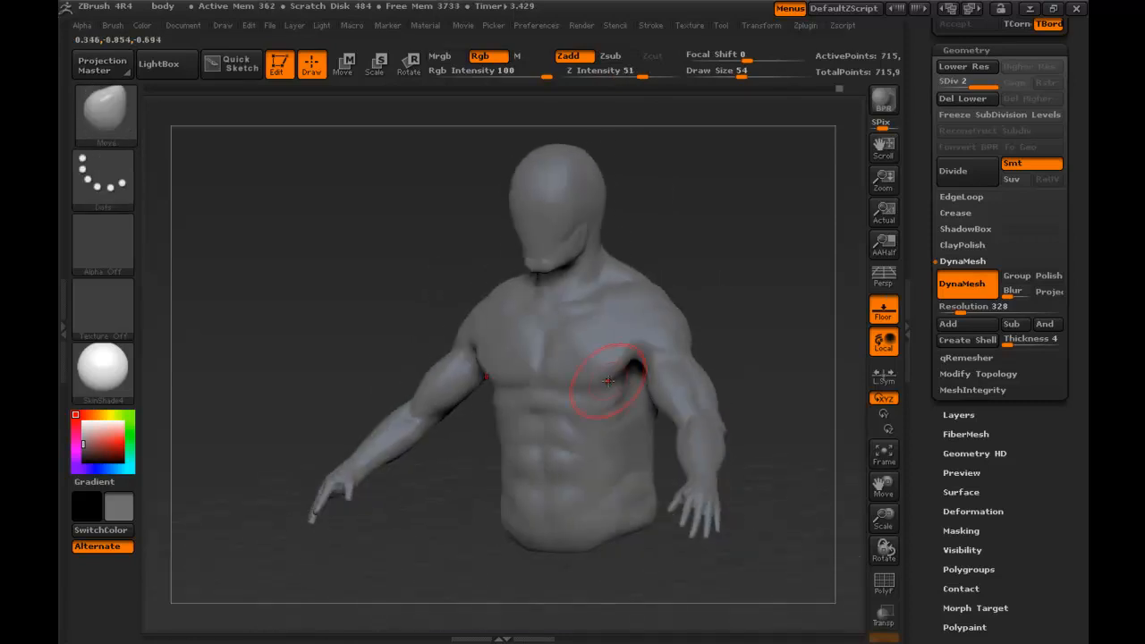
Orbit the torso through front, back and levelled back views to study the head before sculpting.
drag(608, 379, 663, 386)
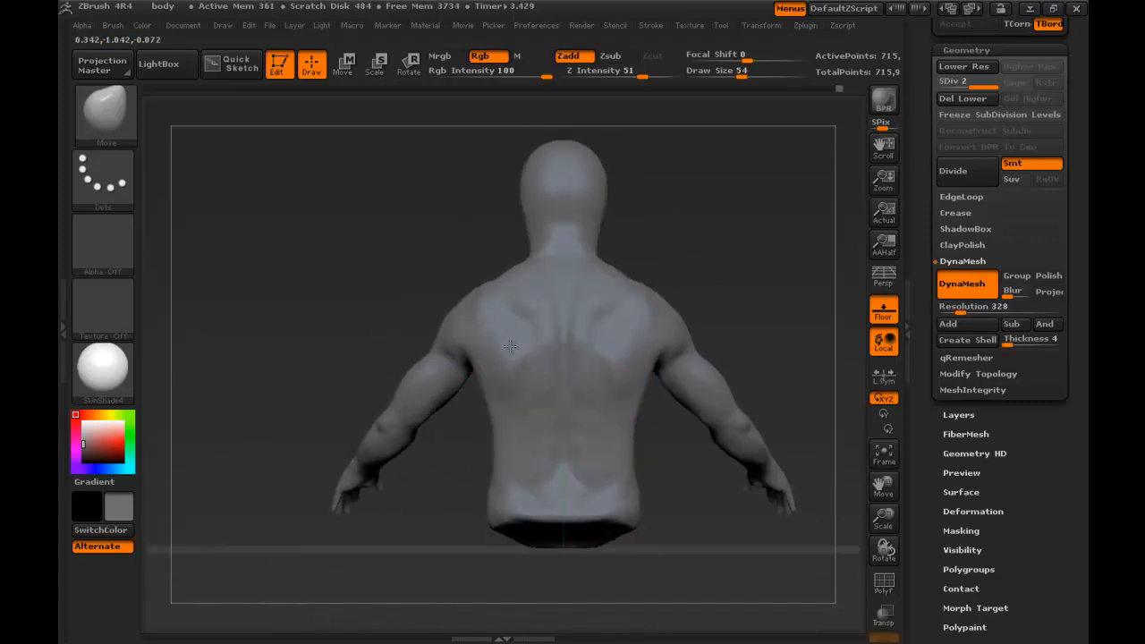
drag(537, 349, 188, 331)
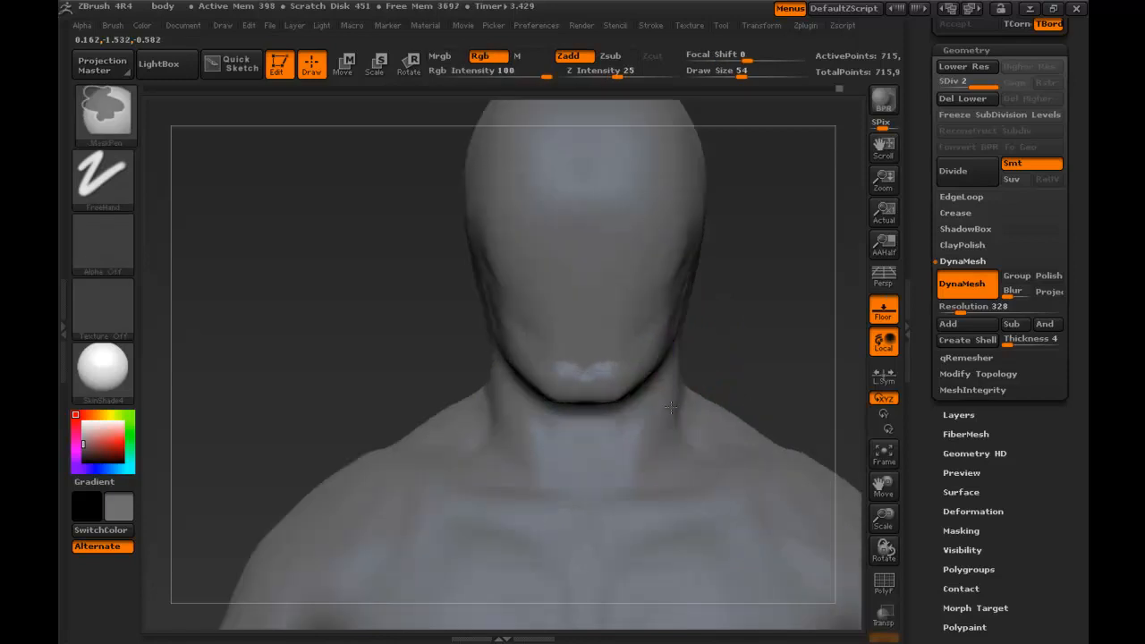
scroll(down, 3)
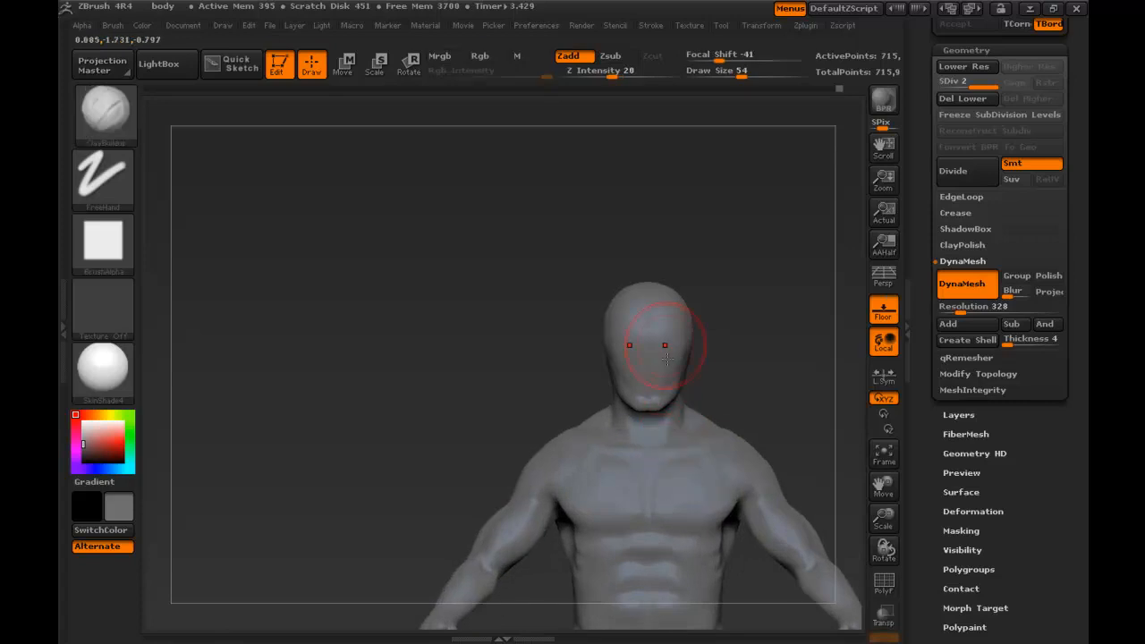
mouse_move(654, 398)
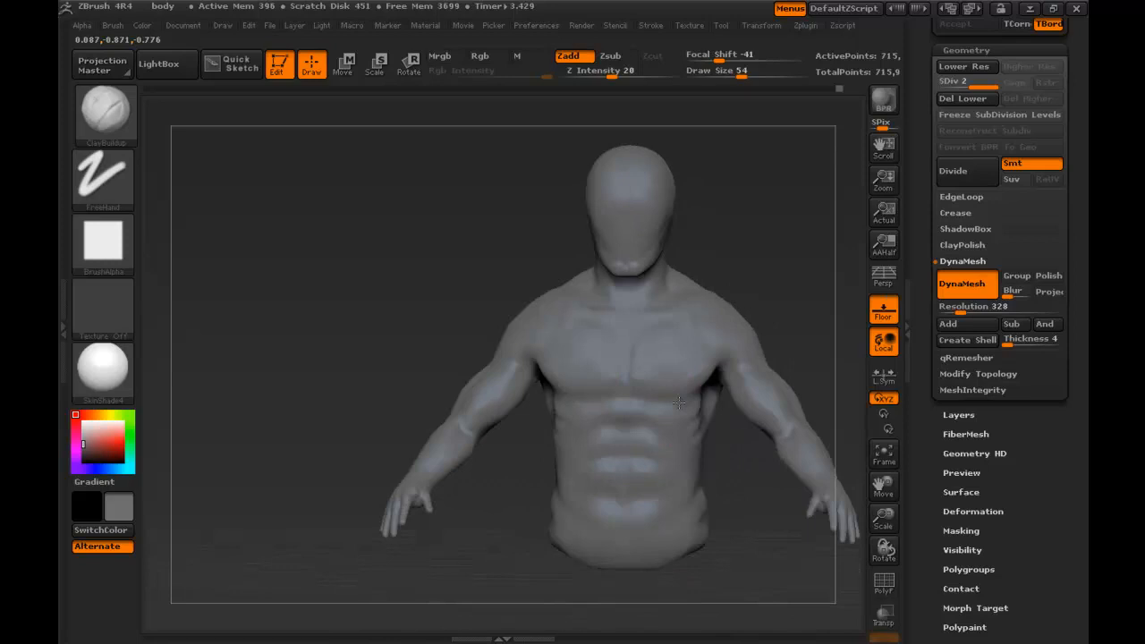
drag(677, 404, 702, 337)
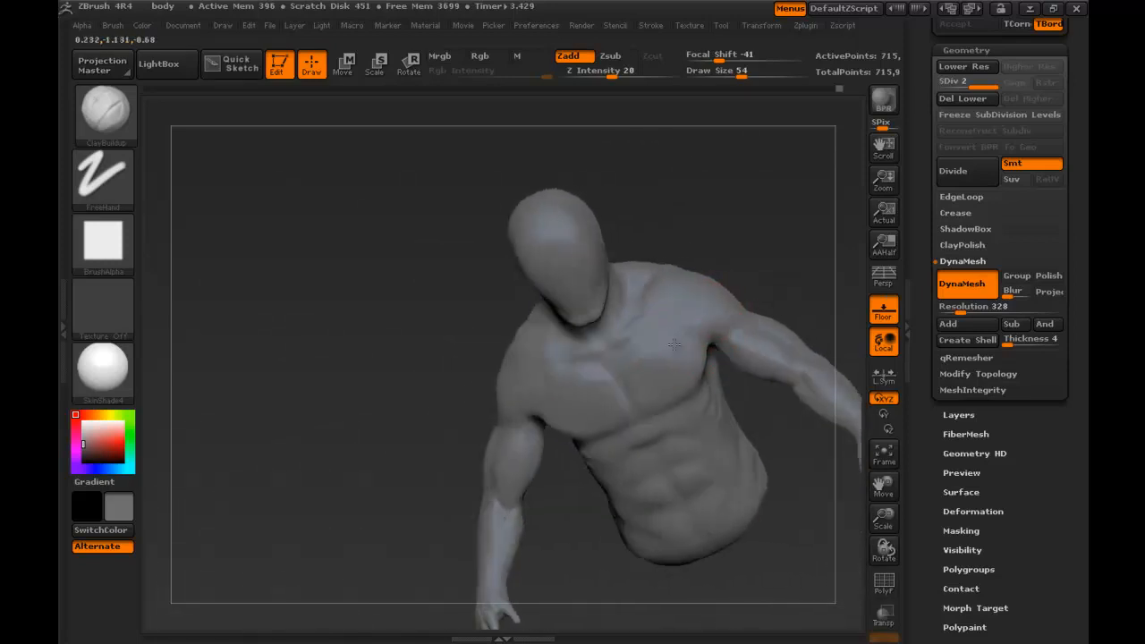
drag(671, 344, 651, 379)
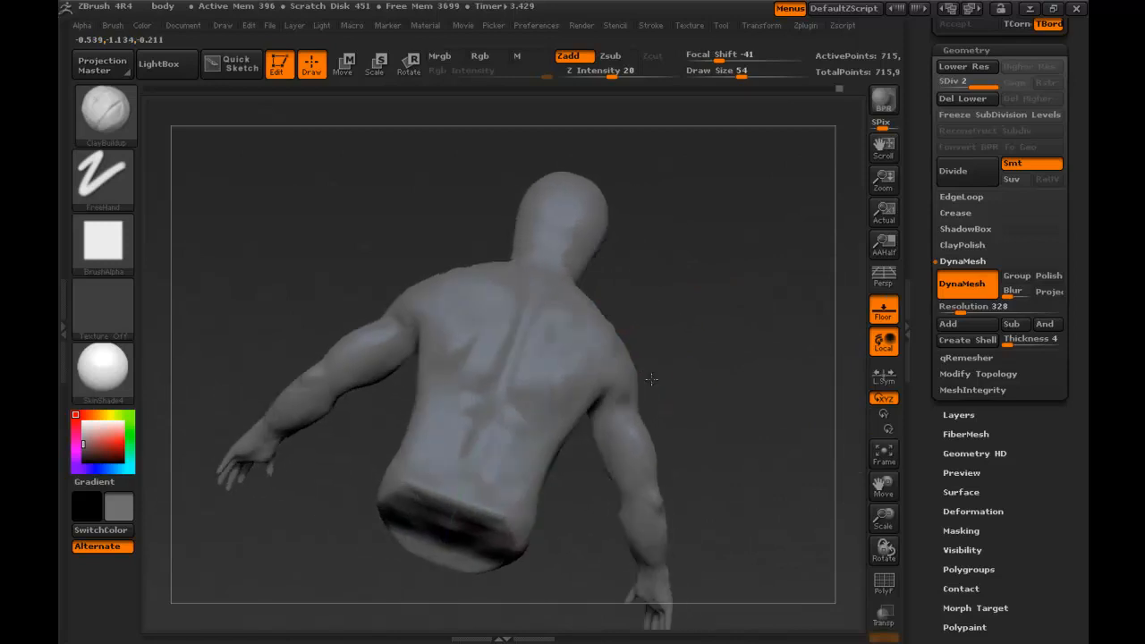
drag(651, 379, 724, 182)
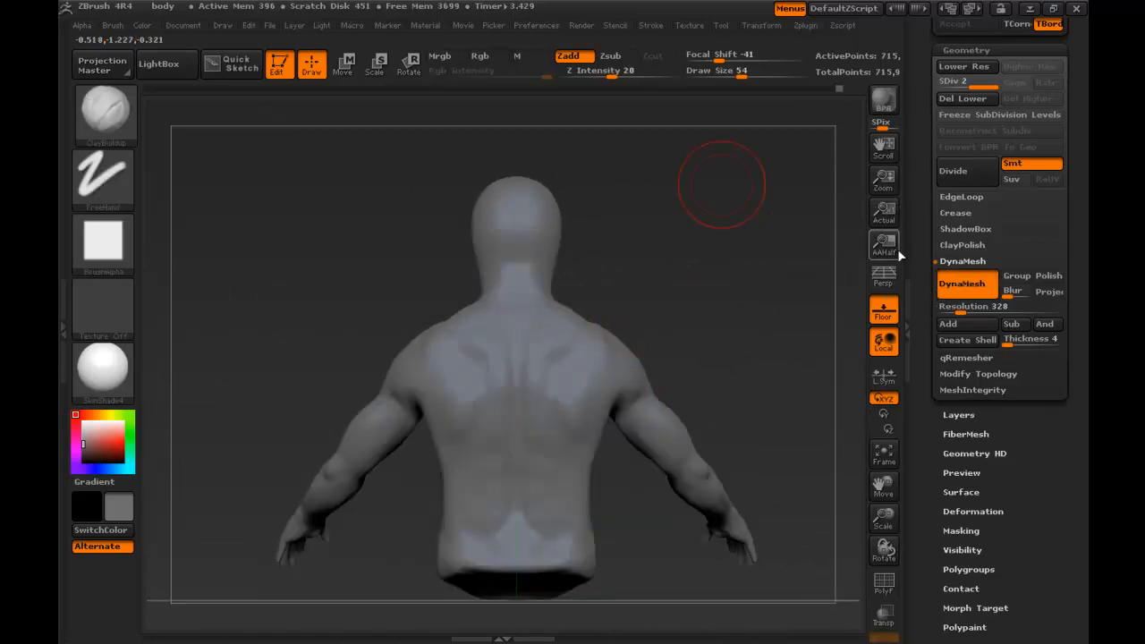
drag(719, 183, 591, 355)
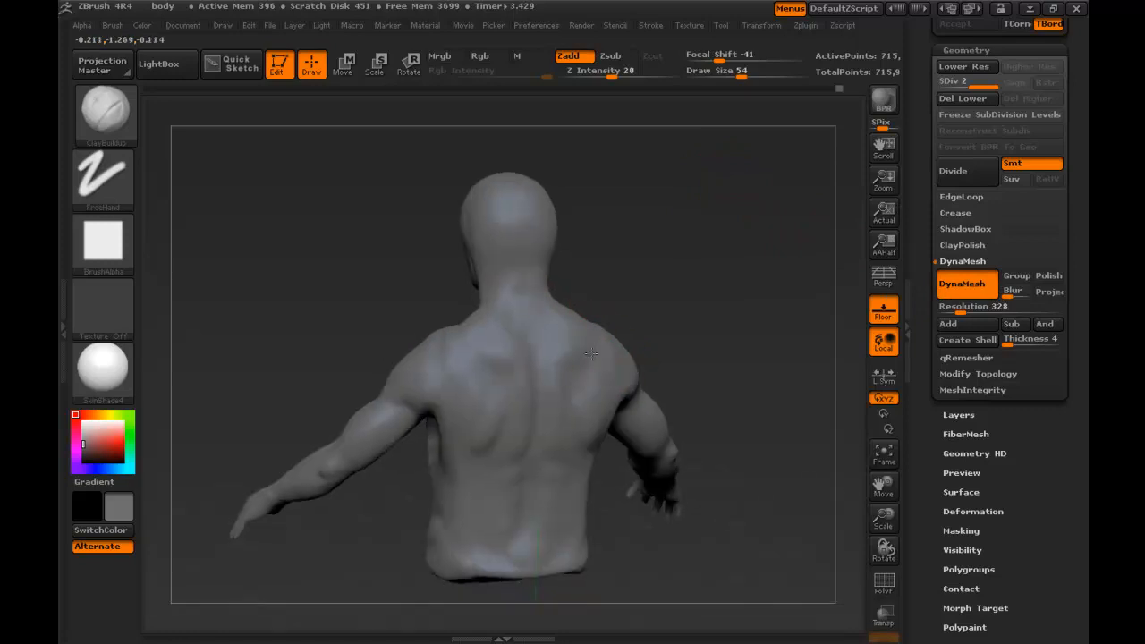
drag(590, 354, 533, 386)
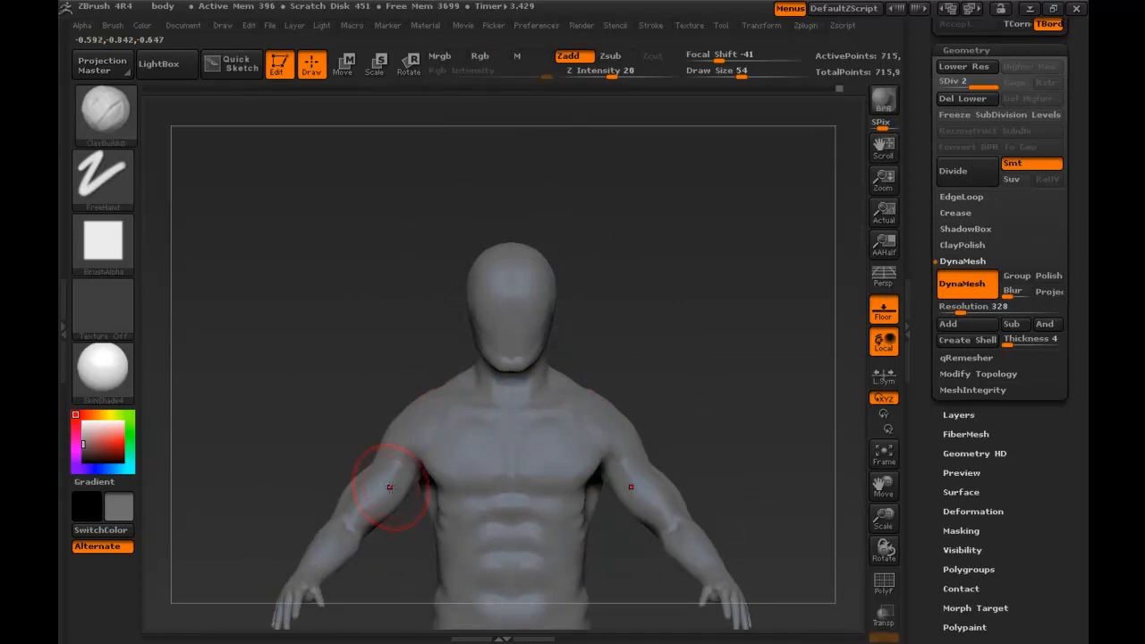
mouse_move(390, 462)
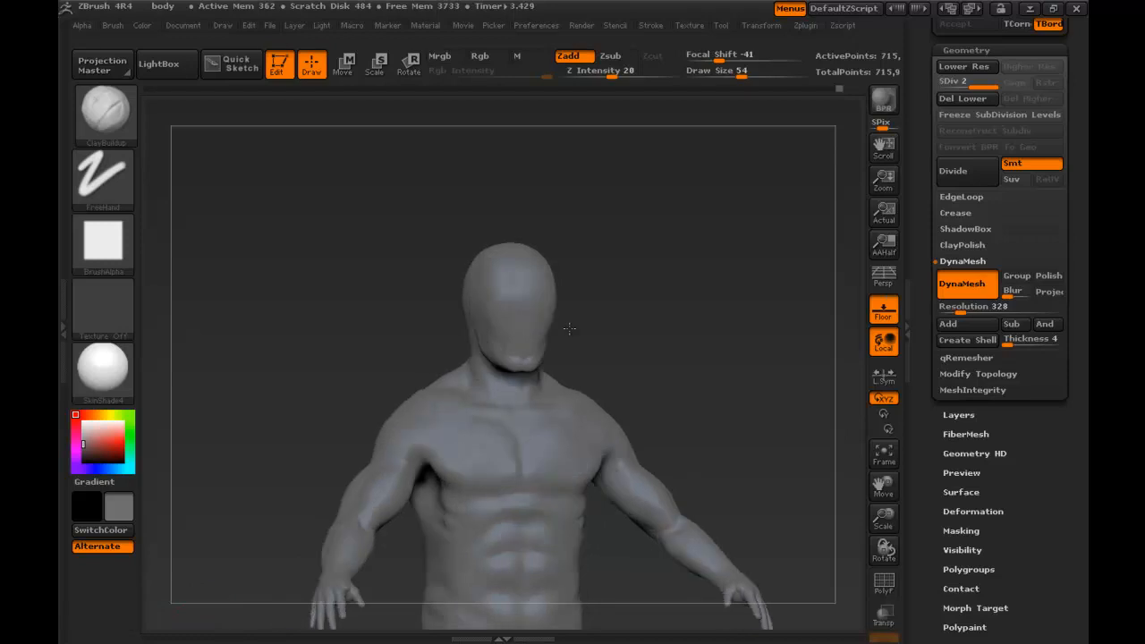
Raise a rough nose block down the centre of the face and check it from the side and front.
drag(569, 329, 484, 330)
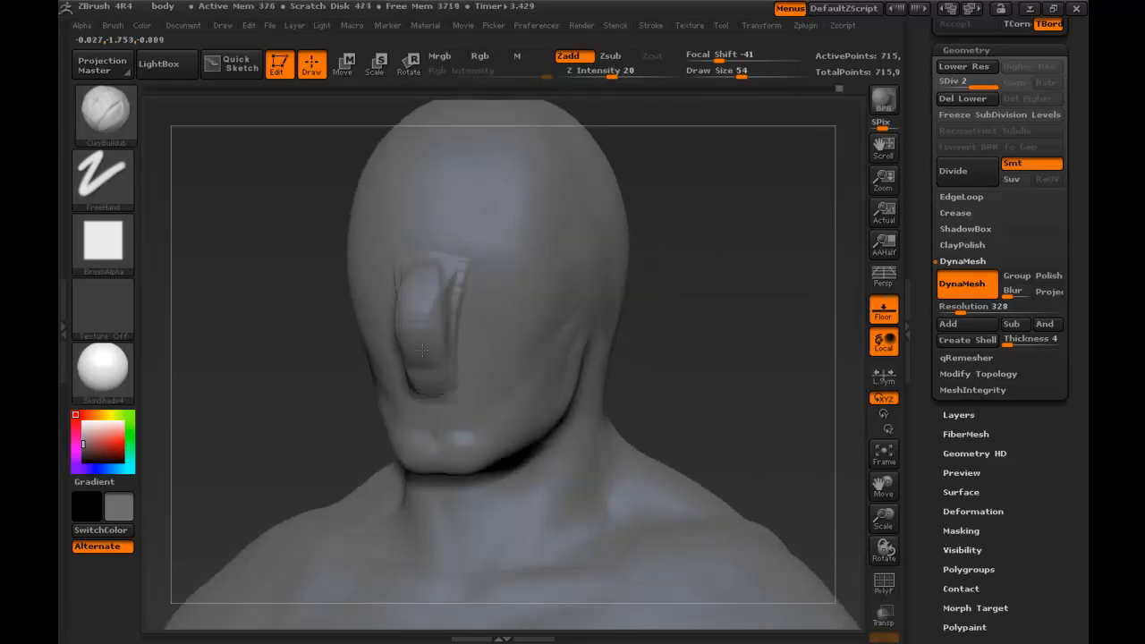
drag(426, 350, 480, 330)
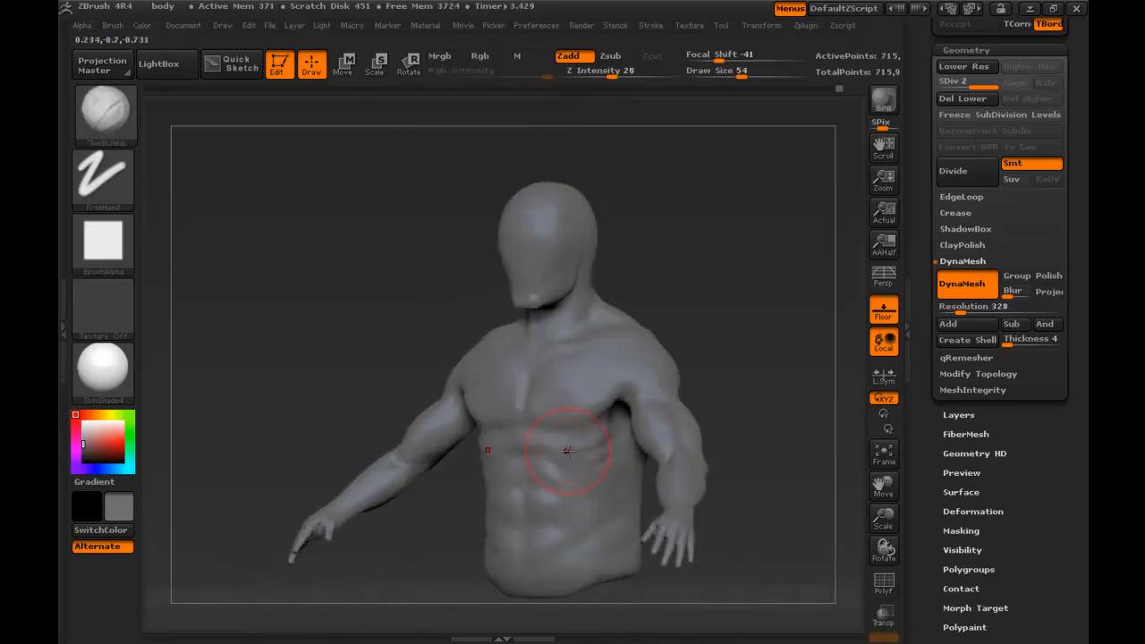
drag(569, 451, 605, 444)
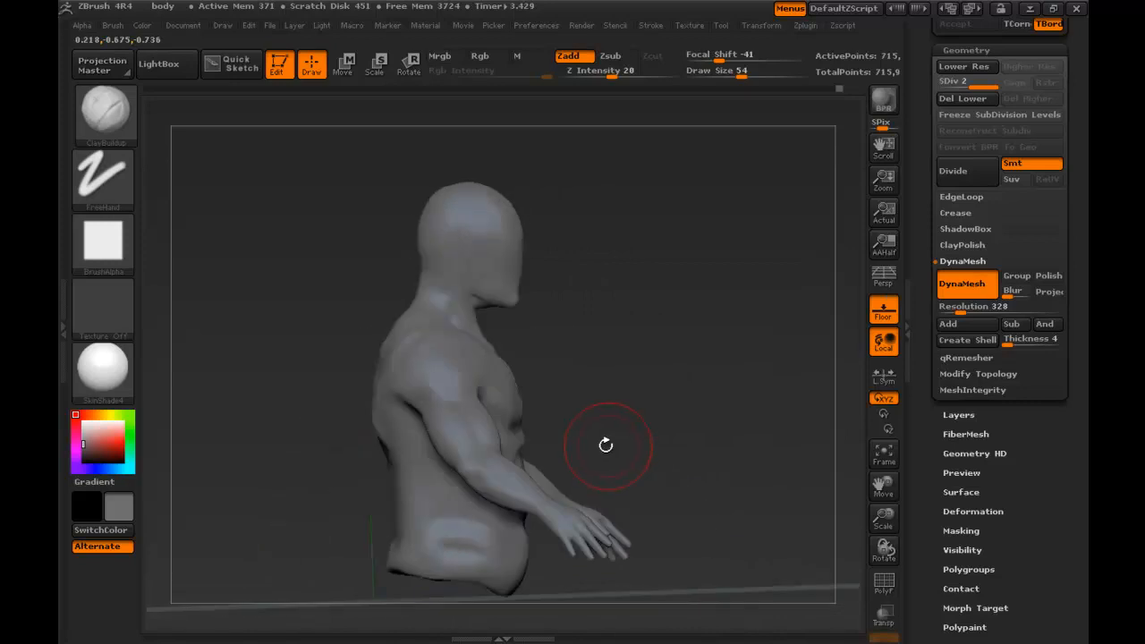
drag(605, 444, 680, 451)
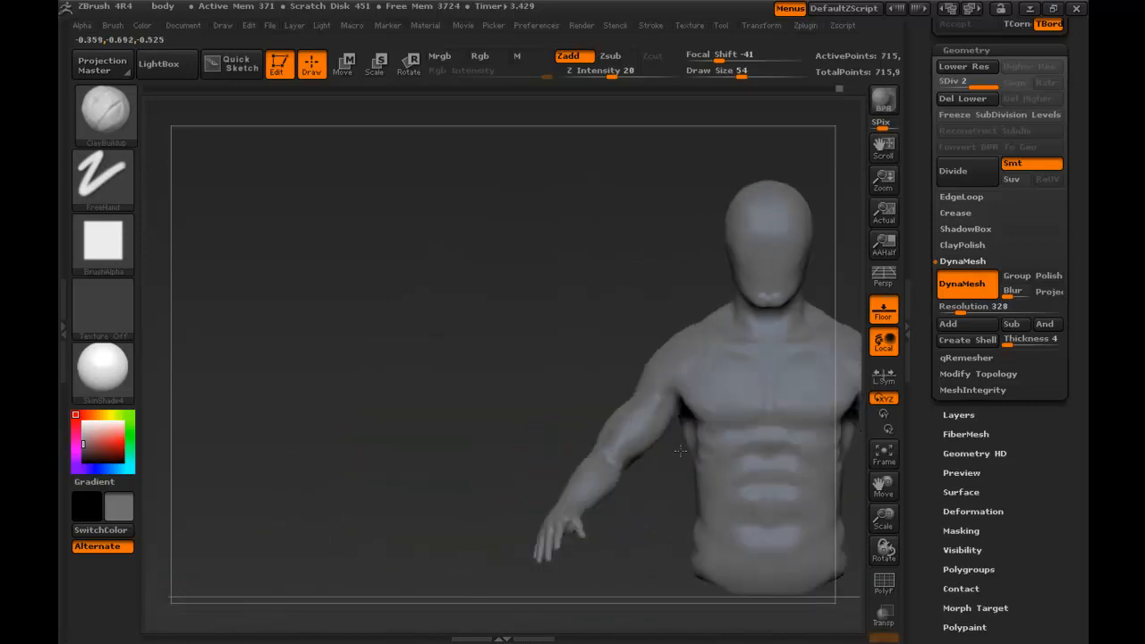
drag(680, 452, 526, 322)
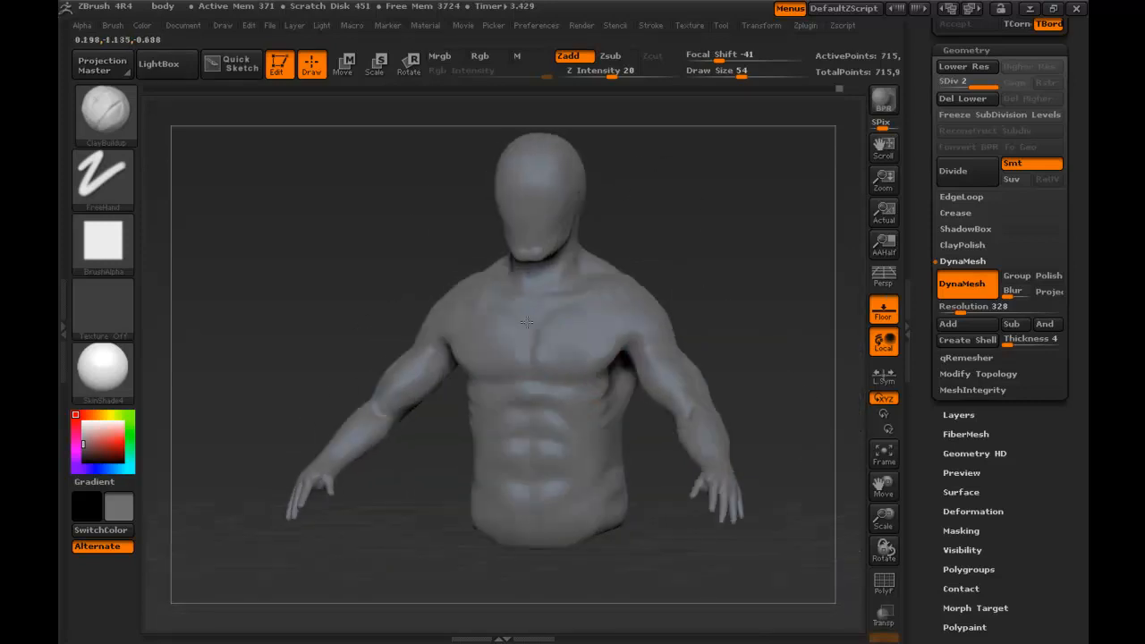
drag(528, 322, 655, 265)
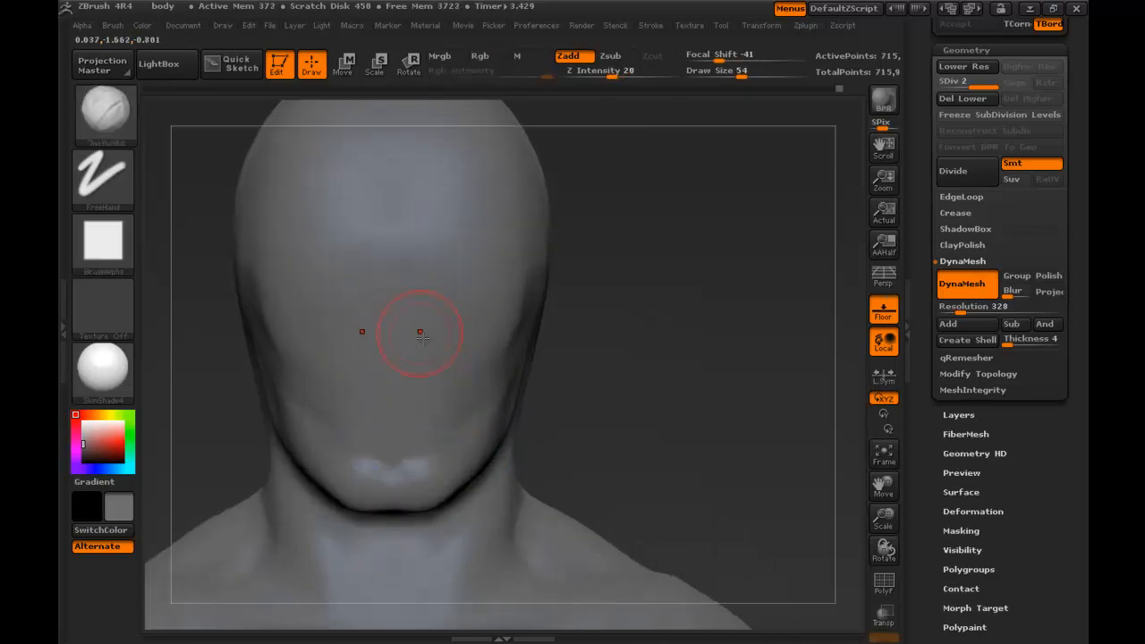
Build up the nose block, mark a mouth line under it and raise a brow ridge above.
drag(421, 337, 376, 365)
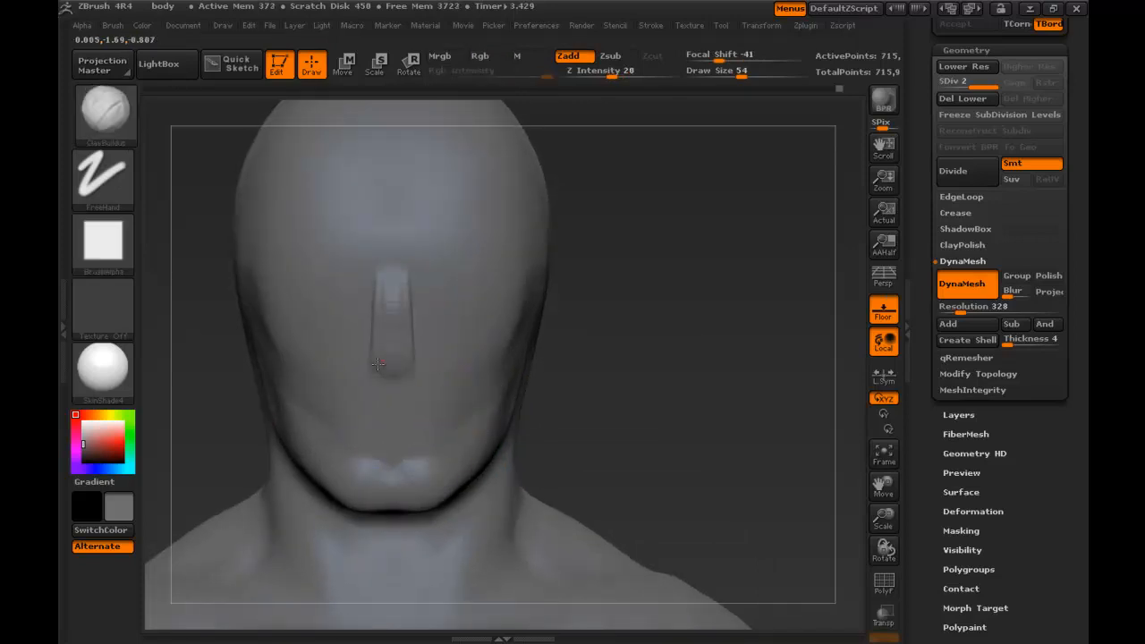
drag(376, 365, 412, 362)
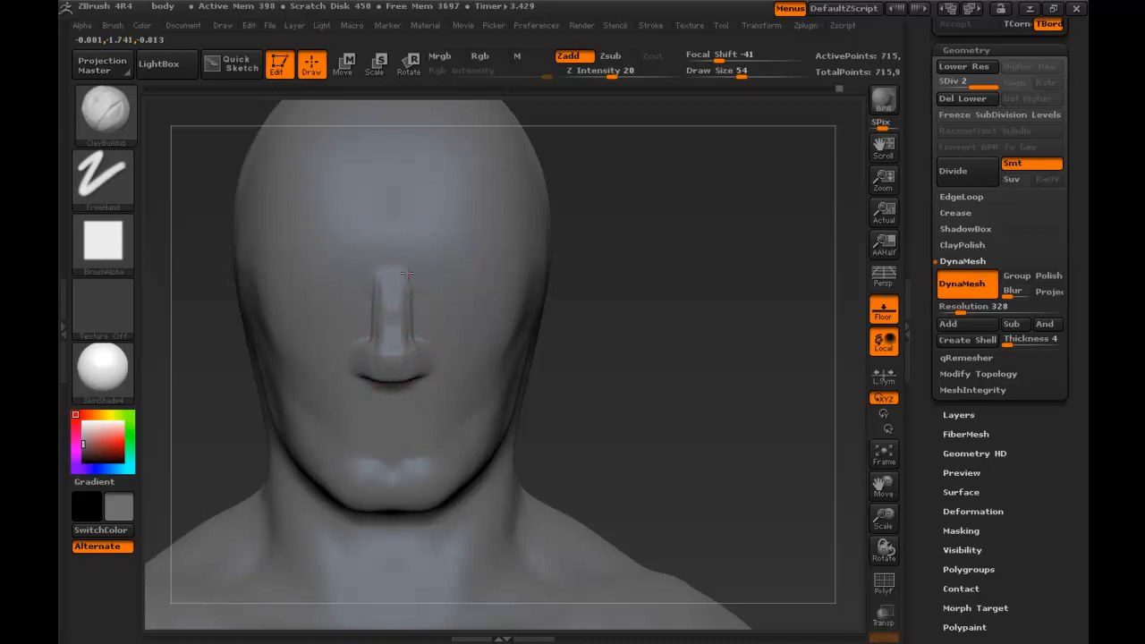
drag(403, 272, 336, 265)
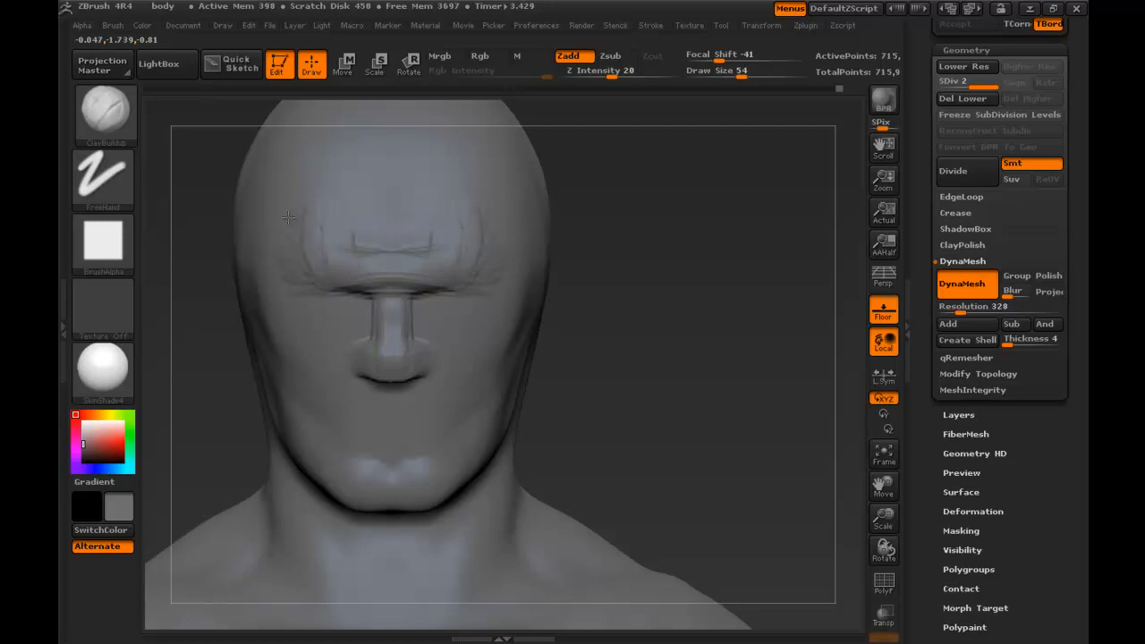
drag(290, 218, 374, 244)
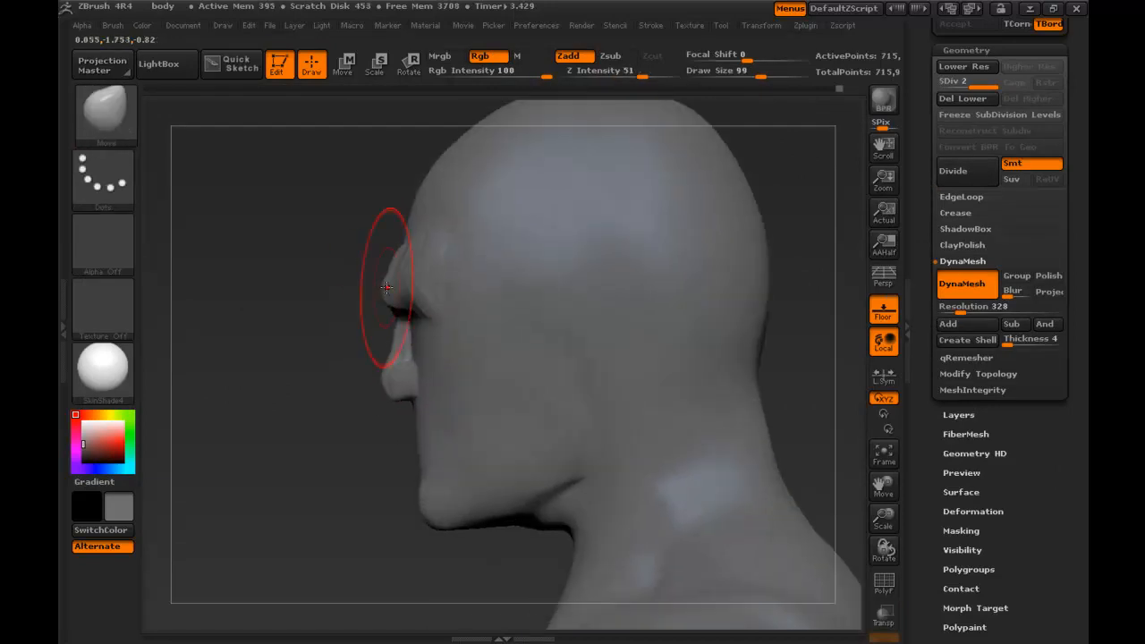
Shape the forehead, brow, lips and chin in profile, then turn the head to the front.
drag(387, 288, 432, 236)
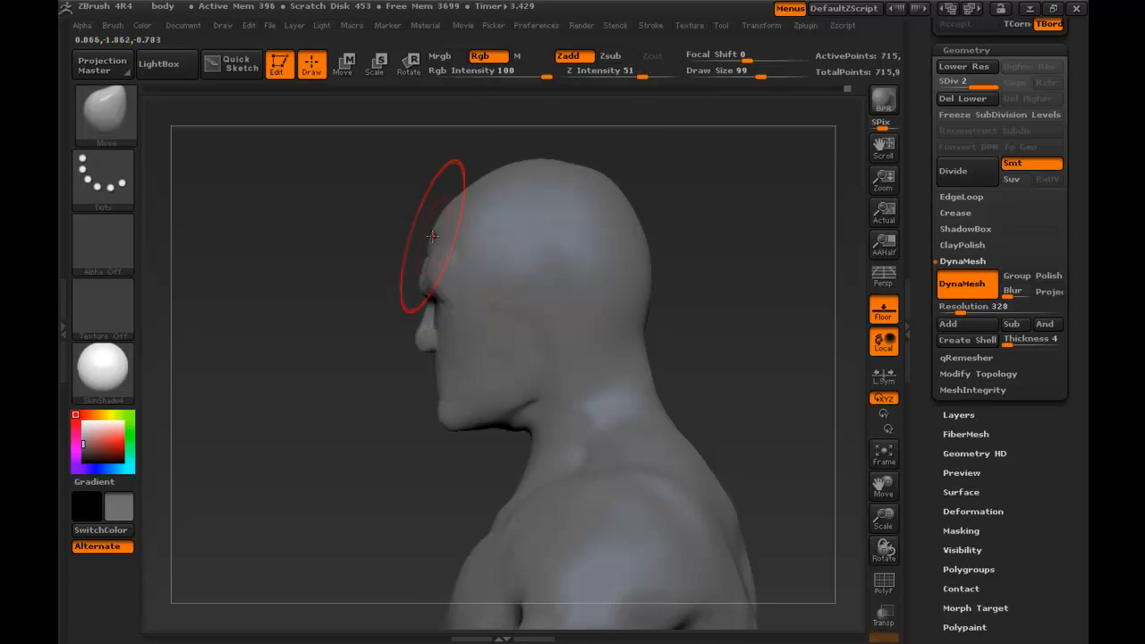
drag(433, 236, 437, 383)
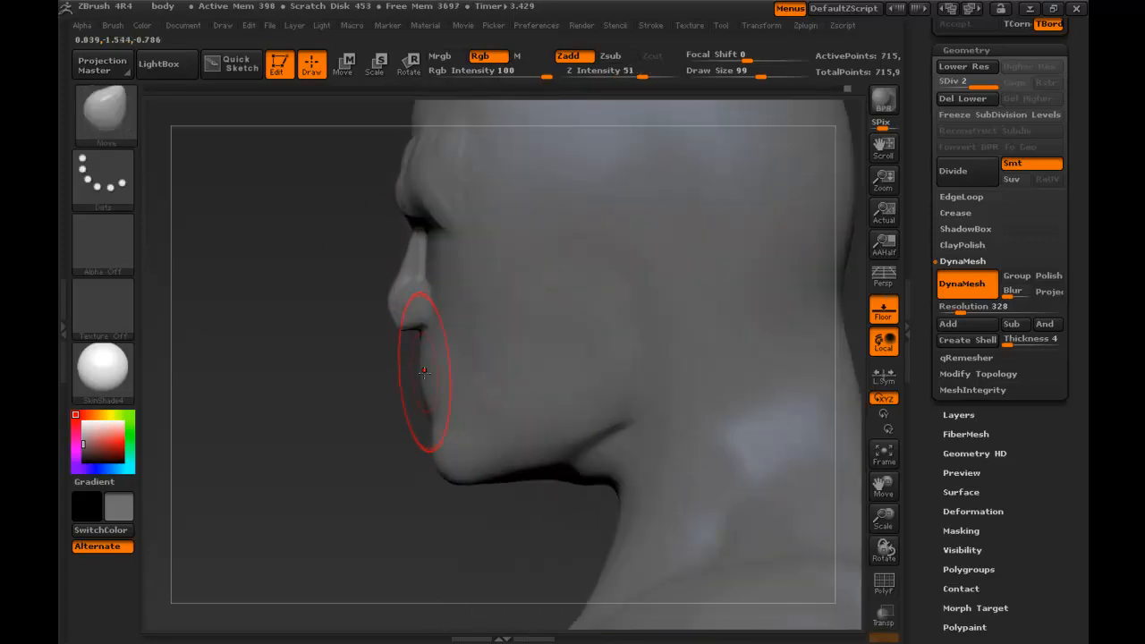
drag(426, 370, 451, 311)
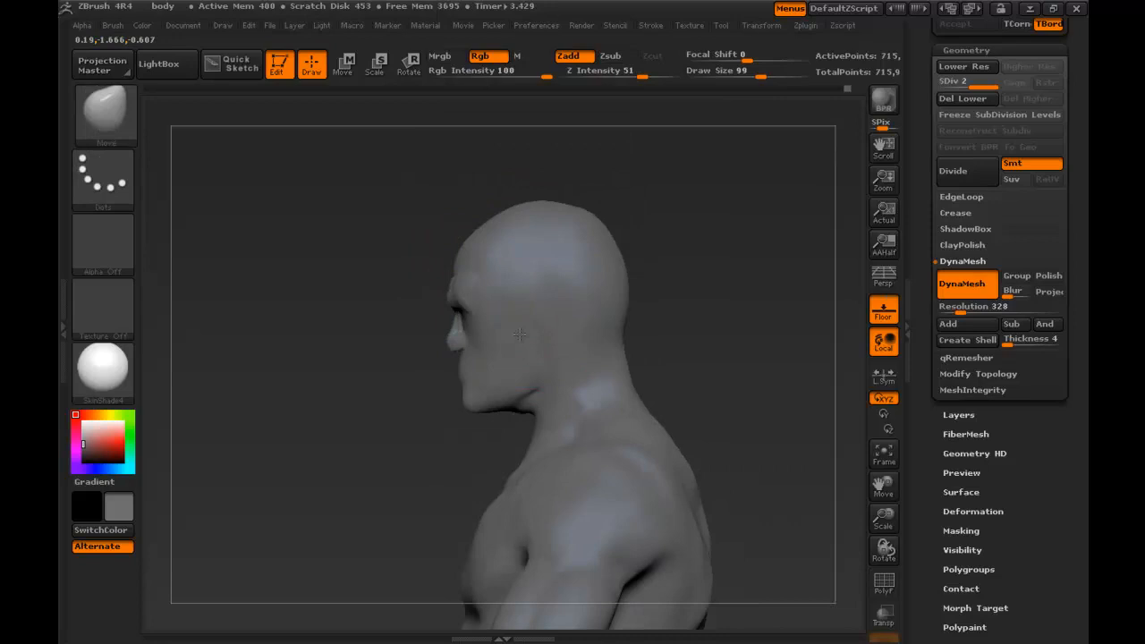
drag(537, 337, 498, 308)
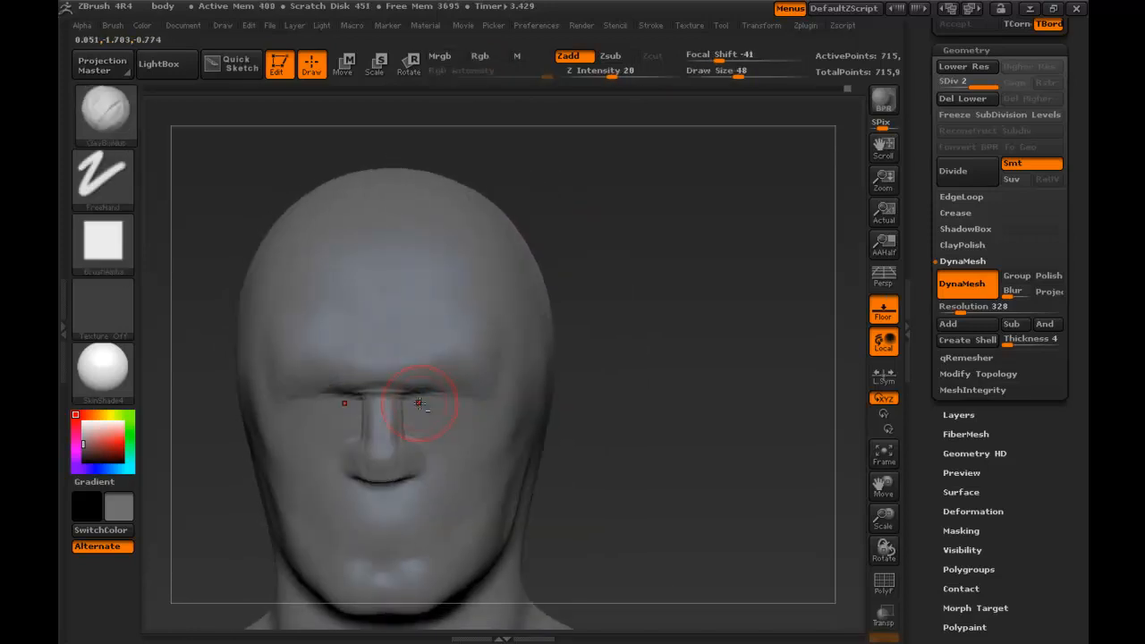
Flatten both eye-socket planes, build up the cheek beside the mouth and check in side and three-quarter views.
drag(344, 403, 439, 403)
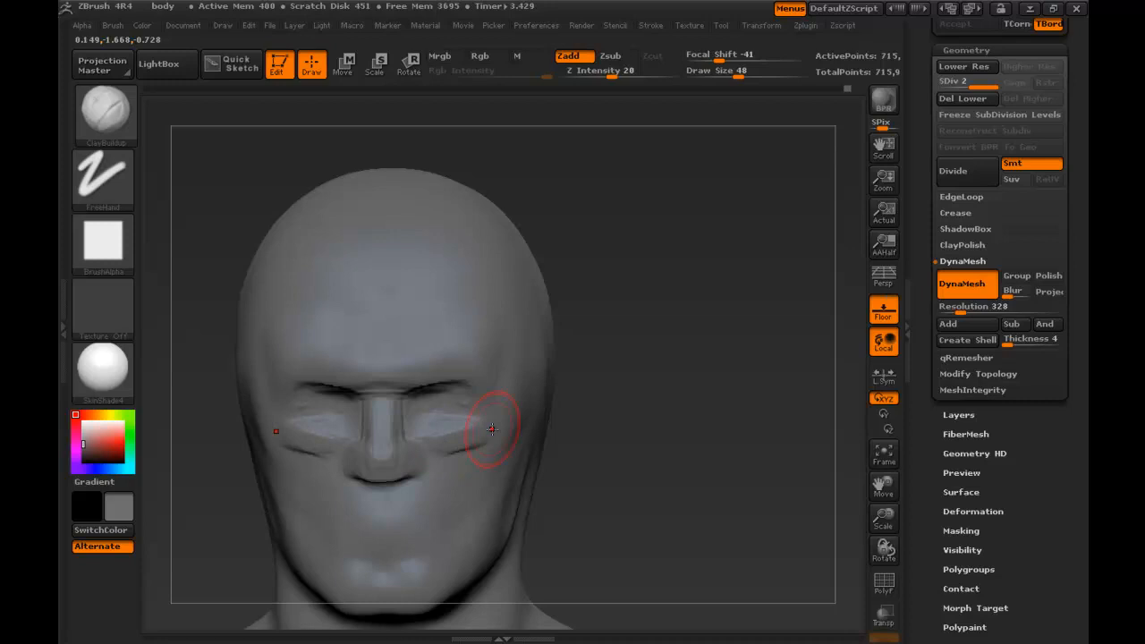
drag(491, 427, 451, 501)
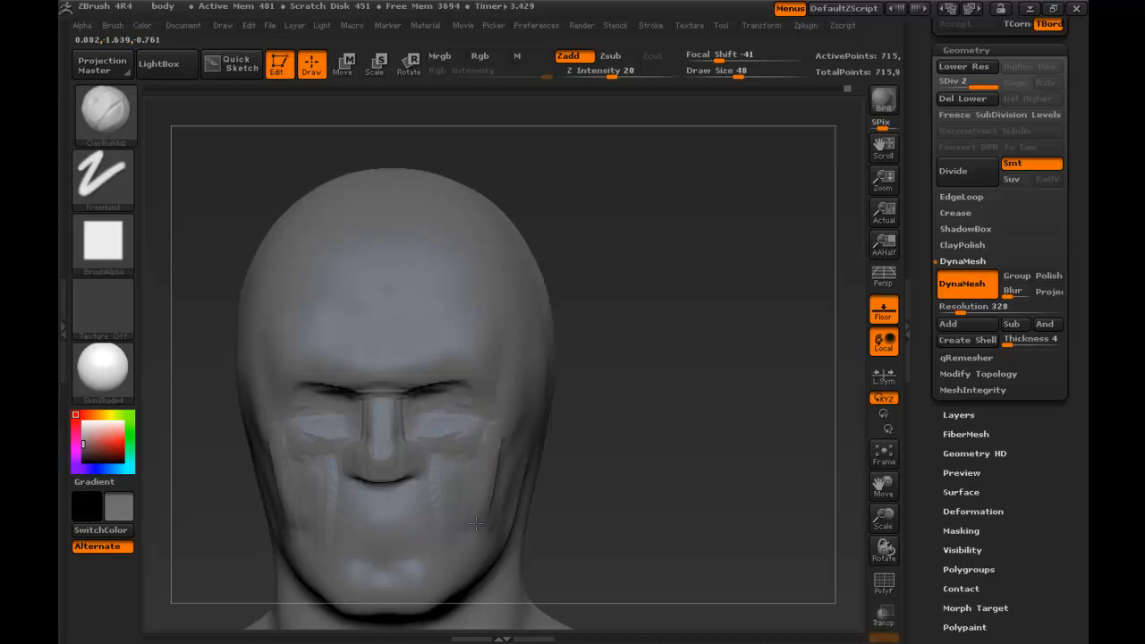
drag(474, 522, 541, 469)
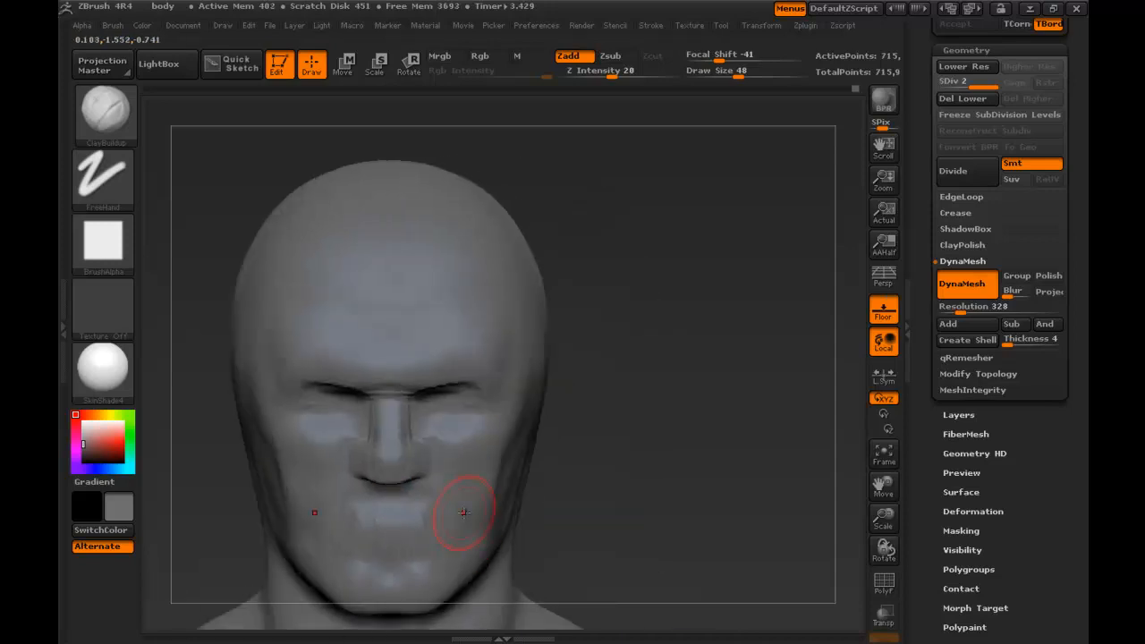
drag(463, 512, 497, 365)
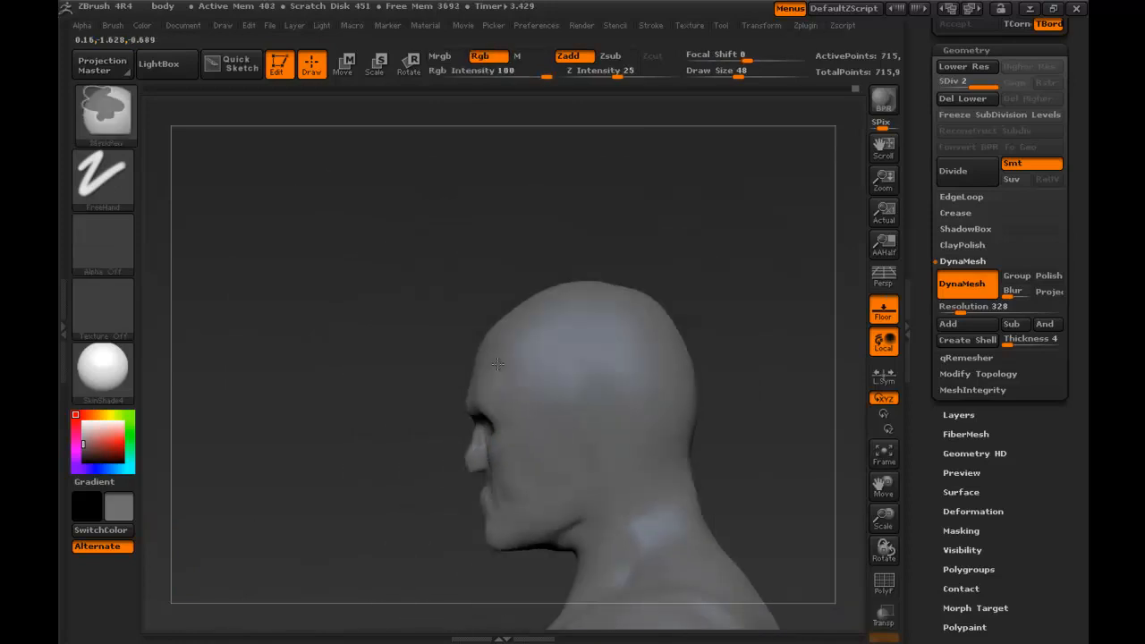
drag(497, 365, 533, 405)
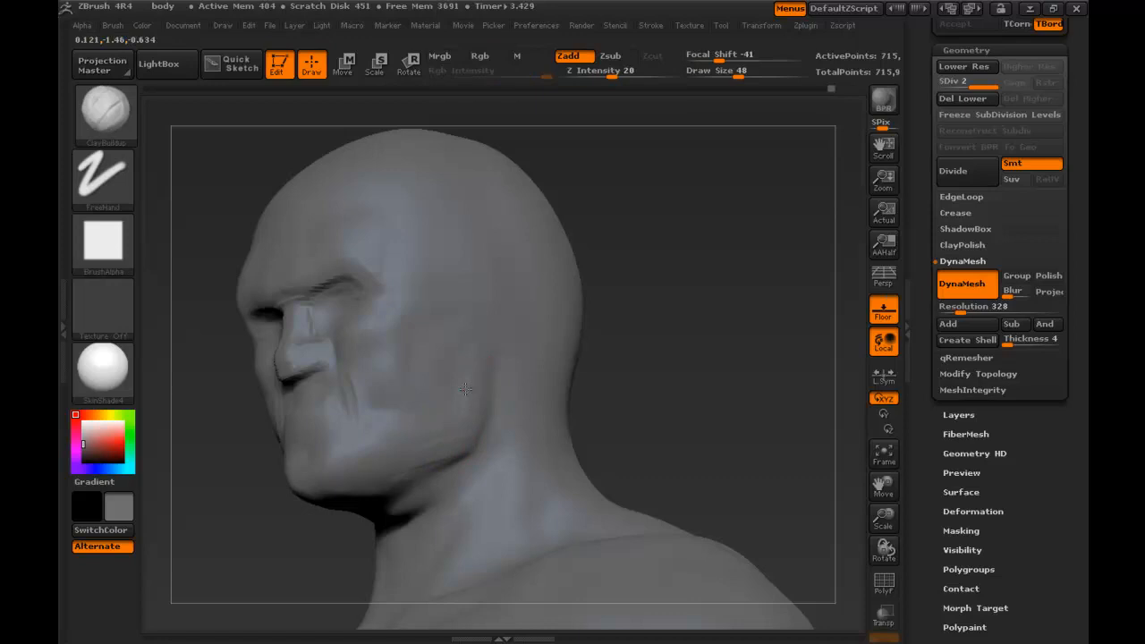
drag(465, 390, 410, 342)
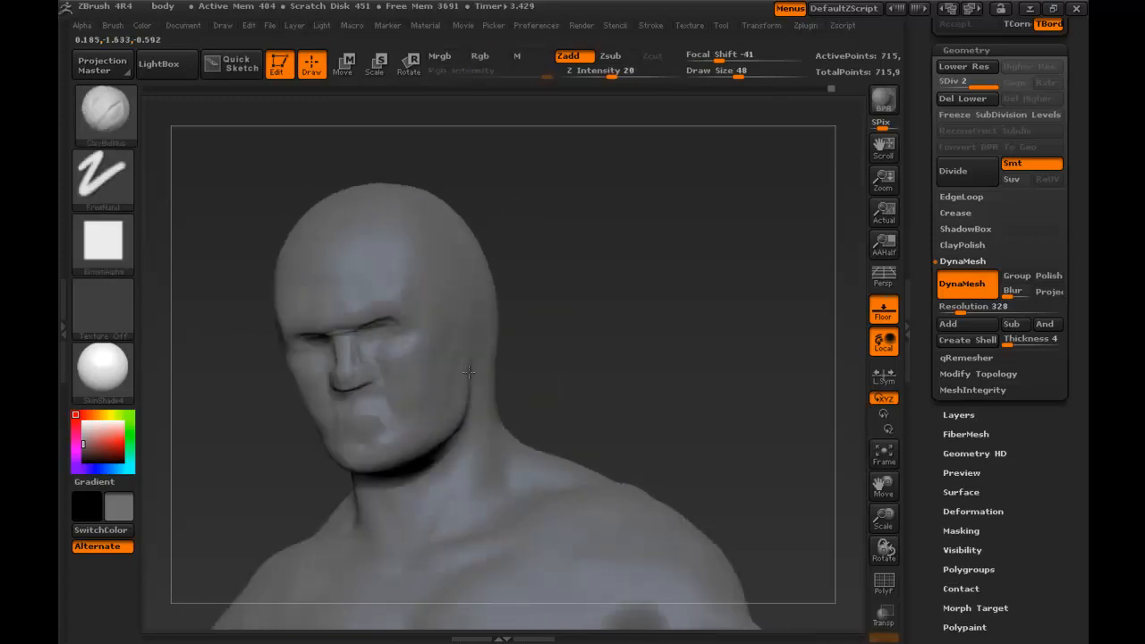
drag(469, 374, 412, 387)
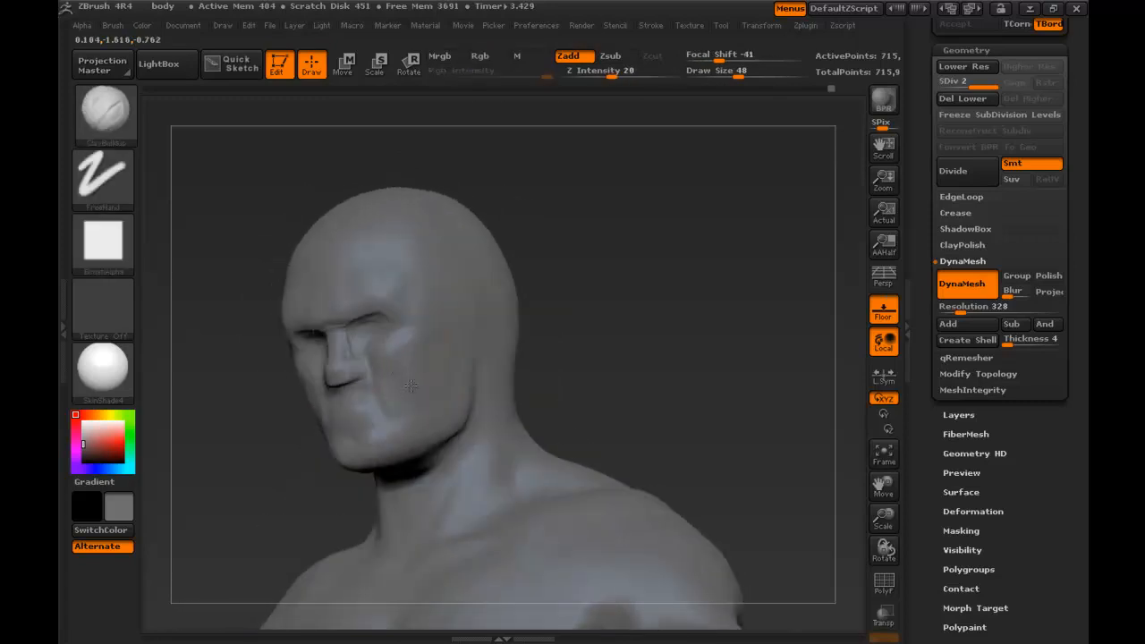
Move in close on the mouth and build up fuller lips.
drag(410, 387, 415, 367)
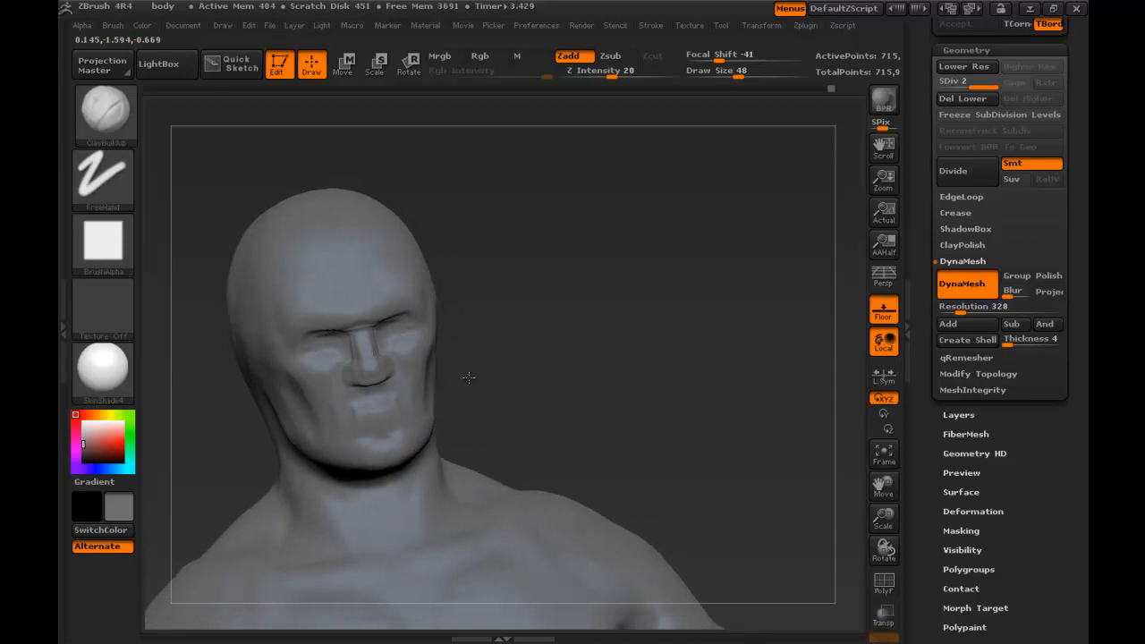
drag(465, 376, 358, 427)
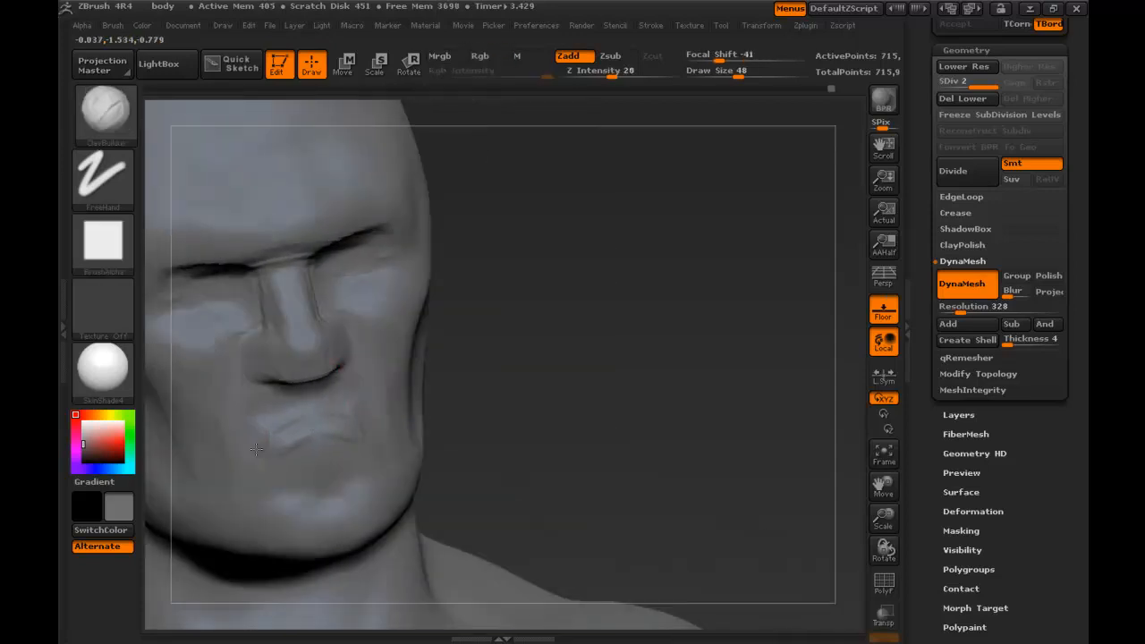
drag(260, 447, 287, 408)
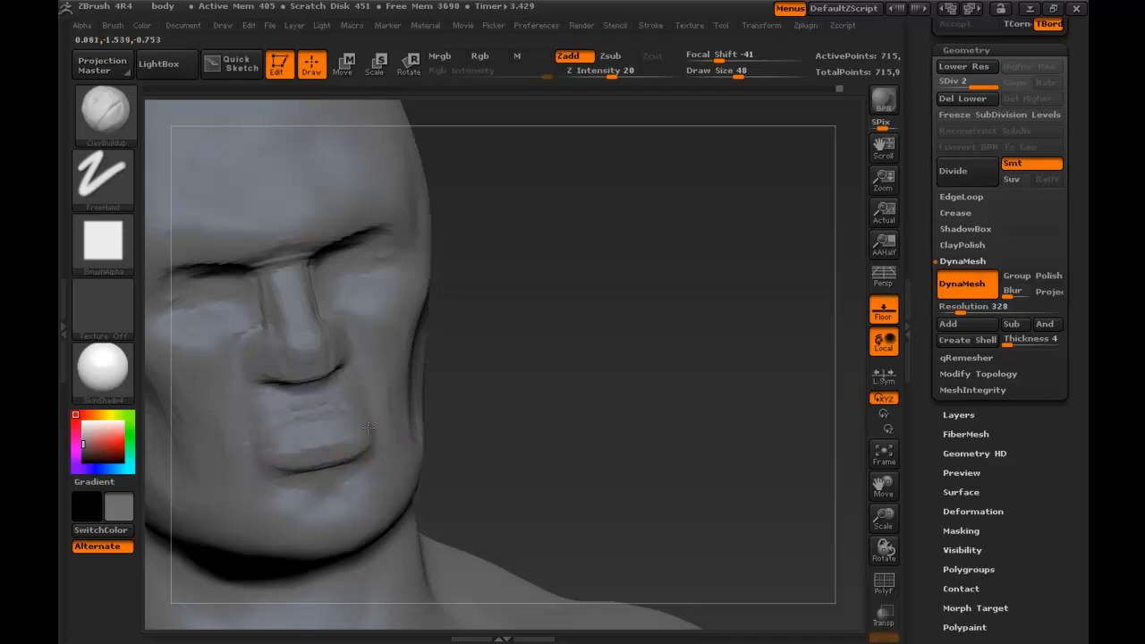
drag(367, 430, 301, 410)
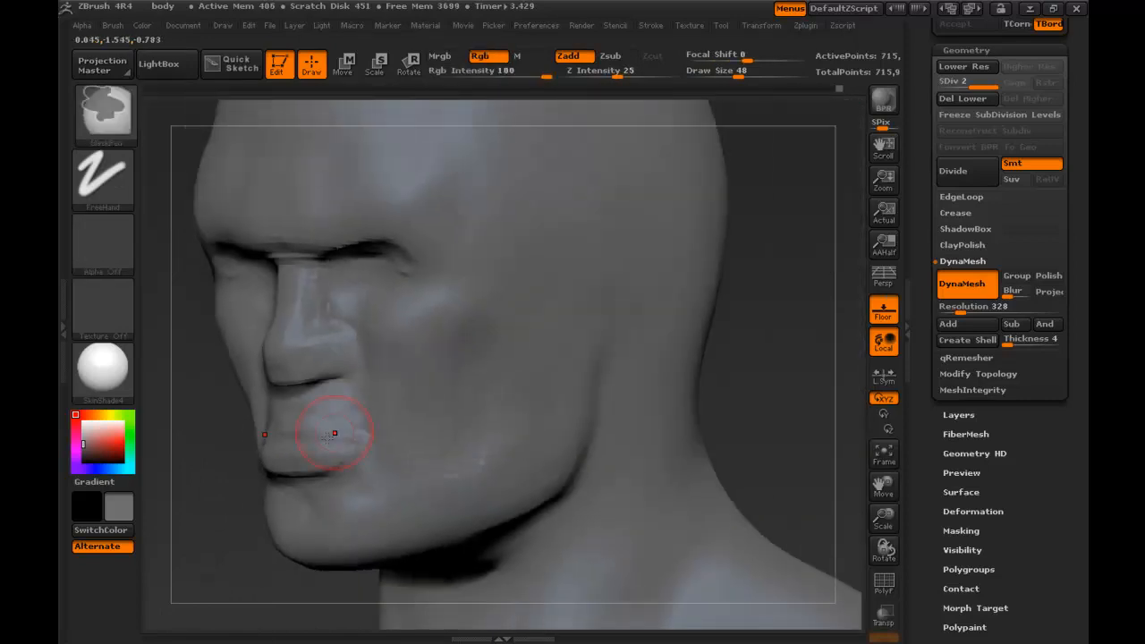
Shape the corner of the mouth and the chin from a three-quarter view, then check the profile.
drag(337, 435, 237, 473)
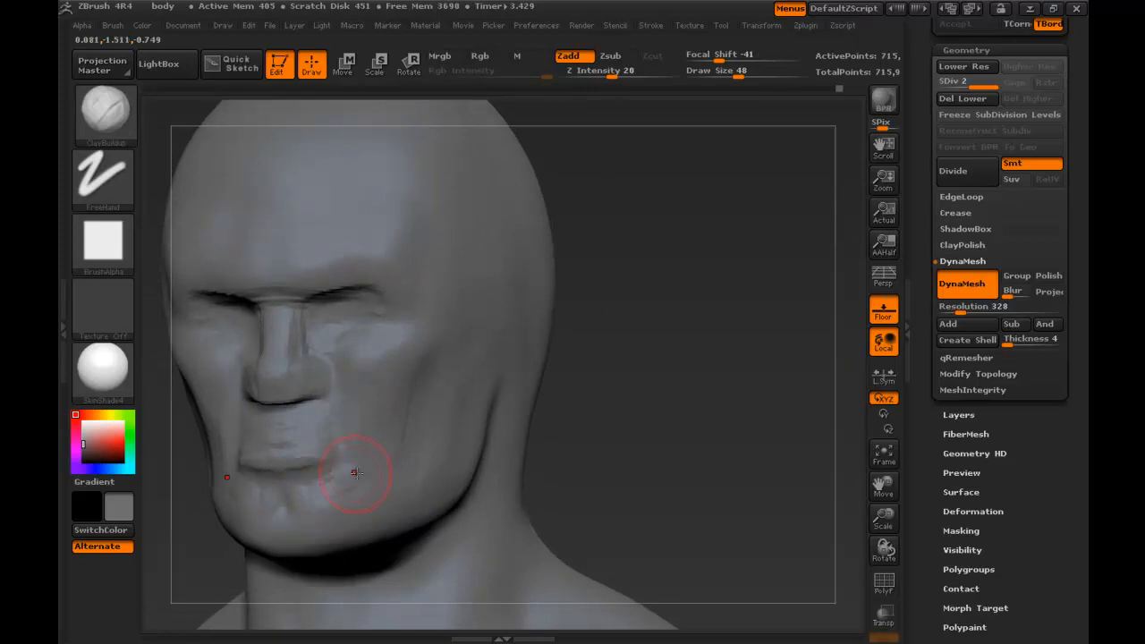
drag(357, 472, 369, 448)
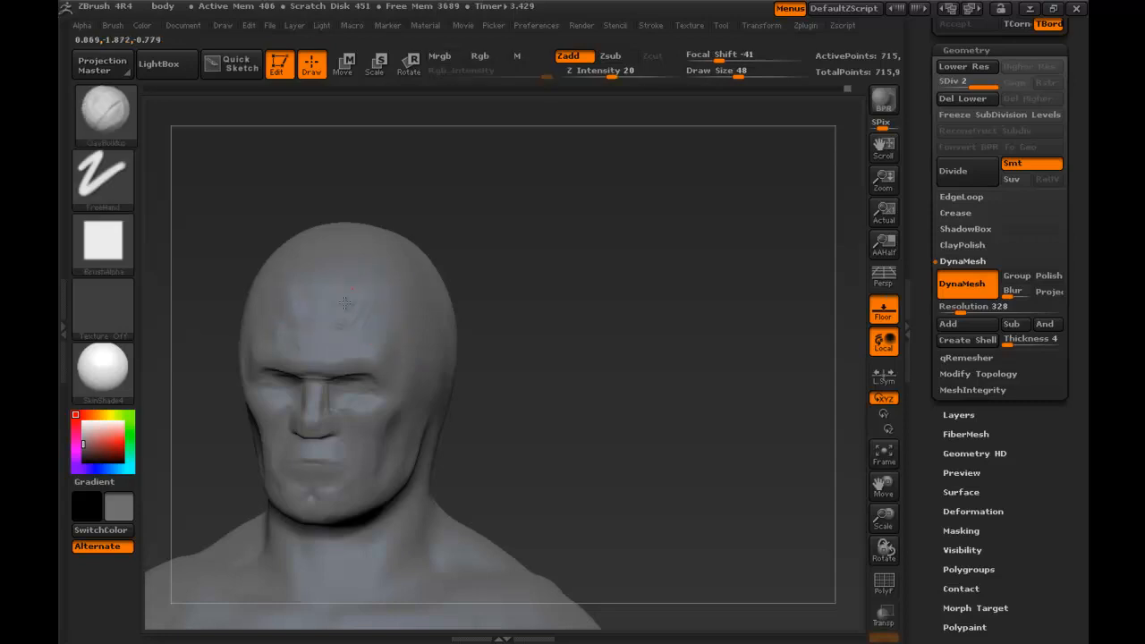
mouse_move(331, 288)
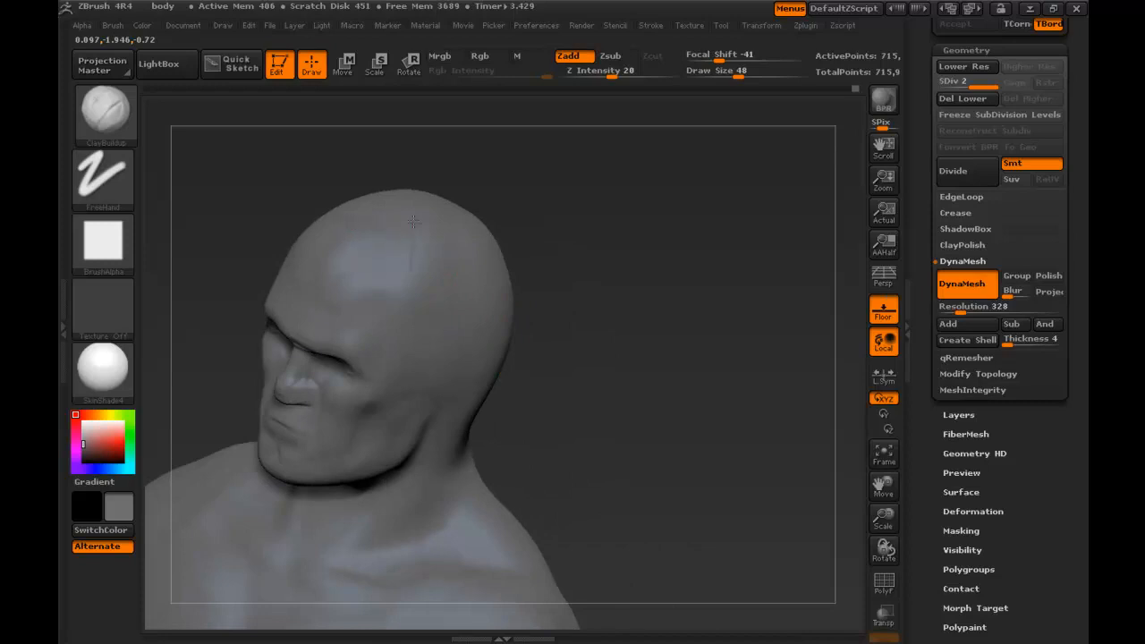
drag(415, 222, 458, 304)
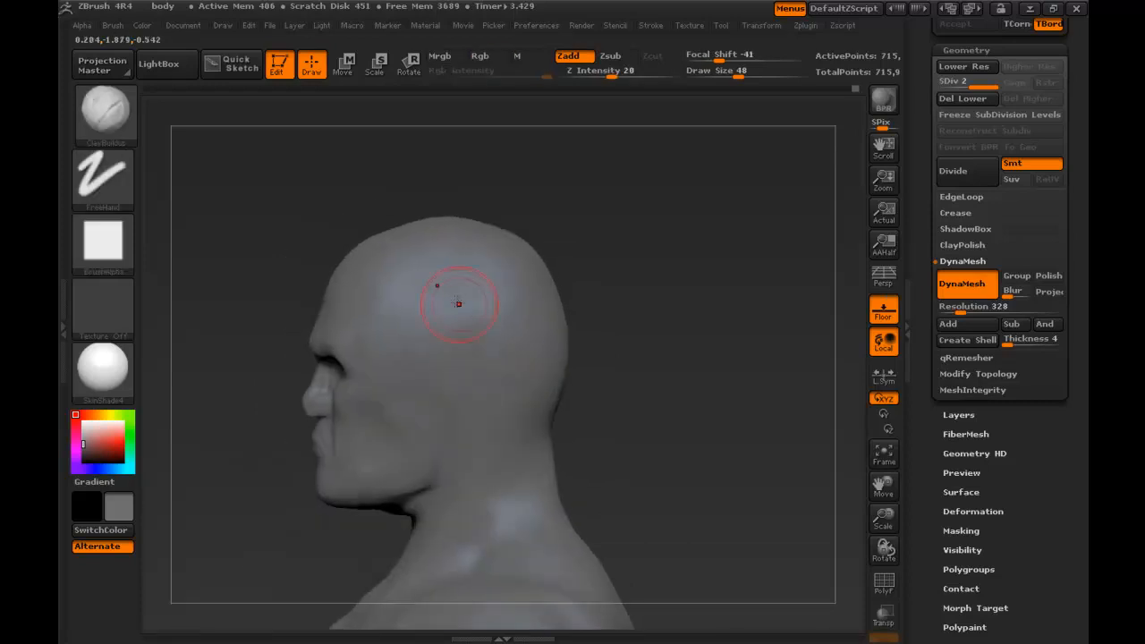
Smooth the back of the neck, then define the collarbone above the chest from the front.
drag(458, 304, 623, 430)
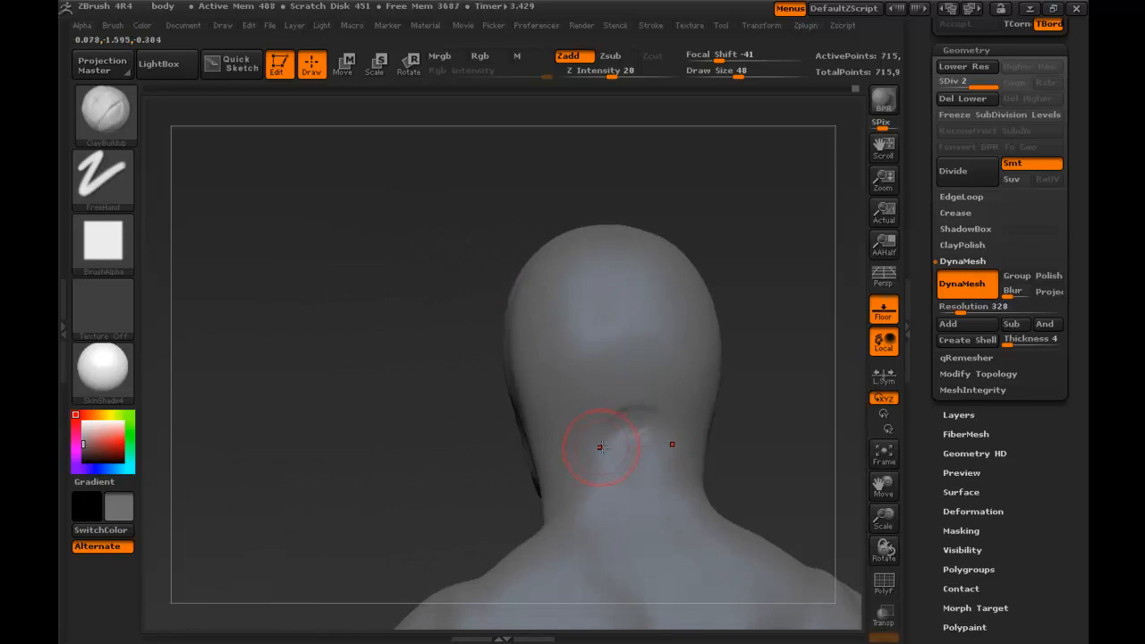
mouse_move(641, 456)
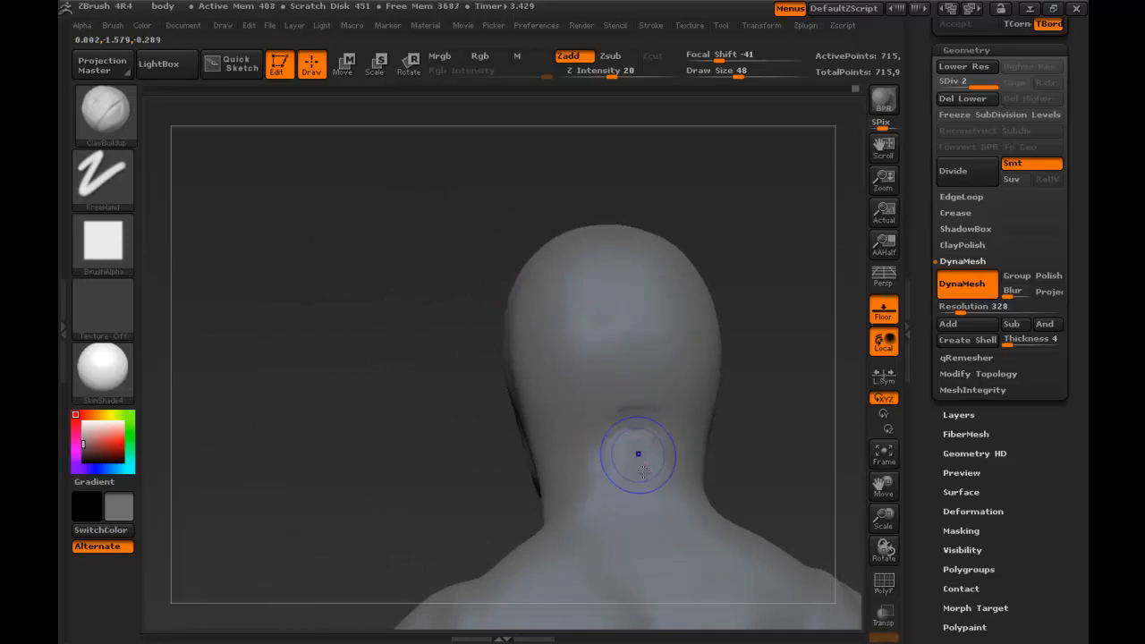
drag(637, 451, 716, 439)
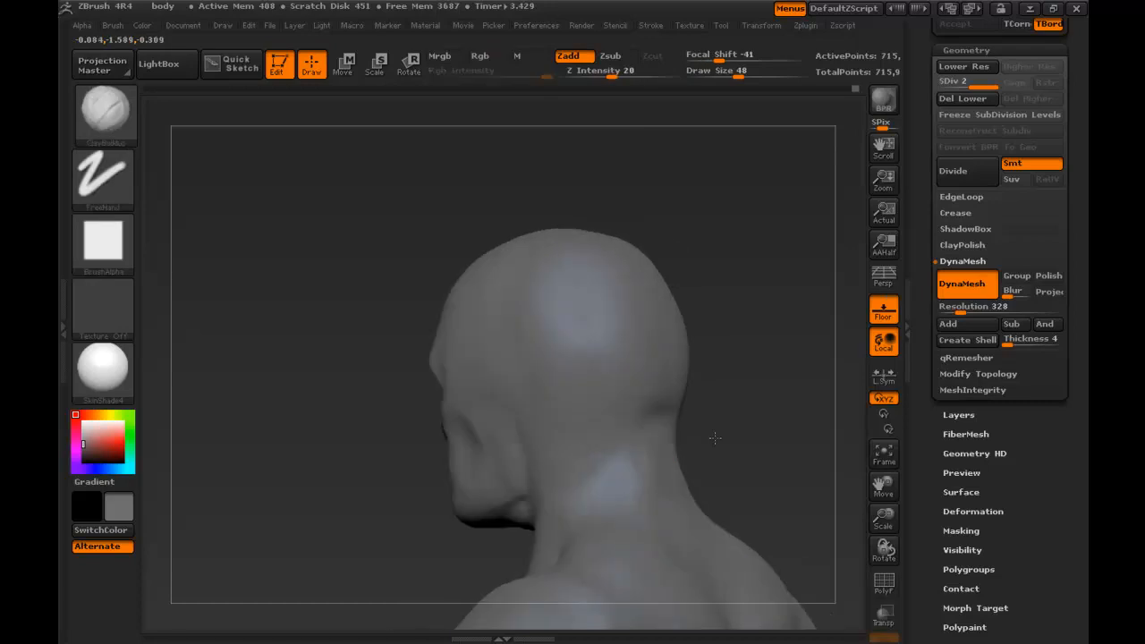
drag(716, 439, 555, 367)
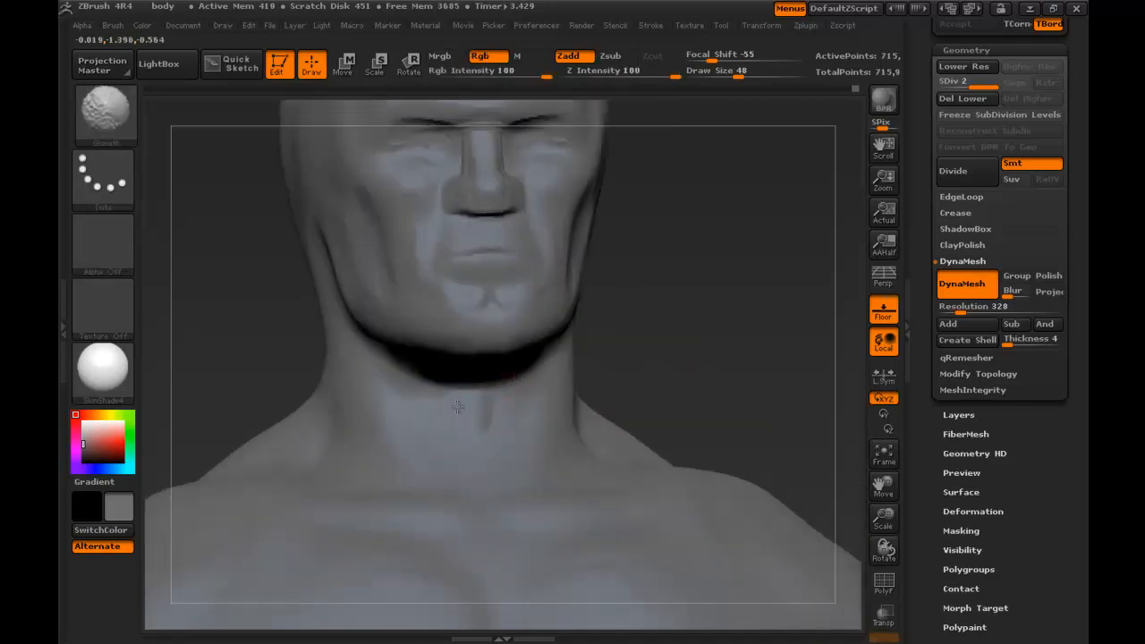
click(486, 408)
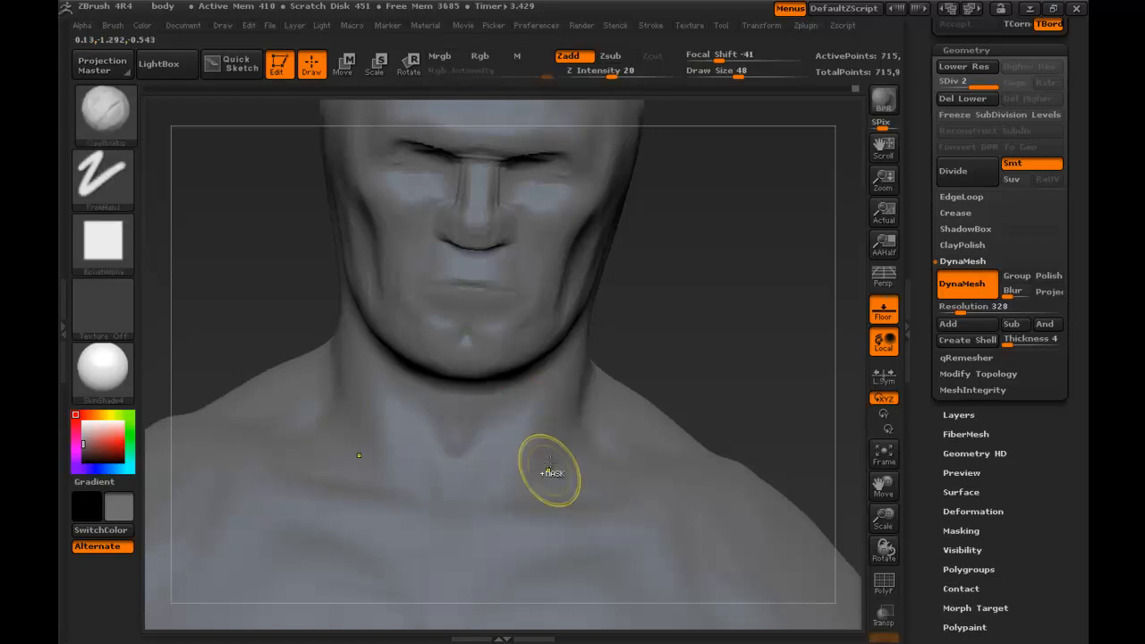
drag(552, 472, 490, 444)
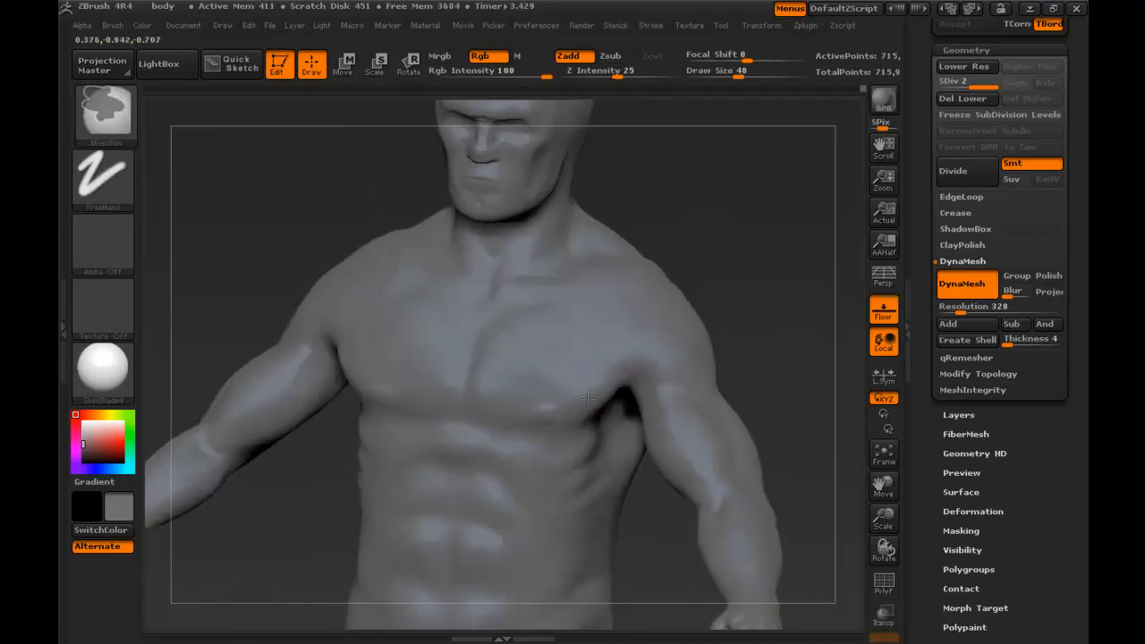
Pull back to the whole torso, turn to the back and add form to the shoulder blade.
drag(587, 401, 576, 462)
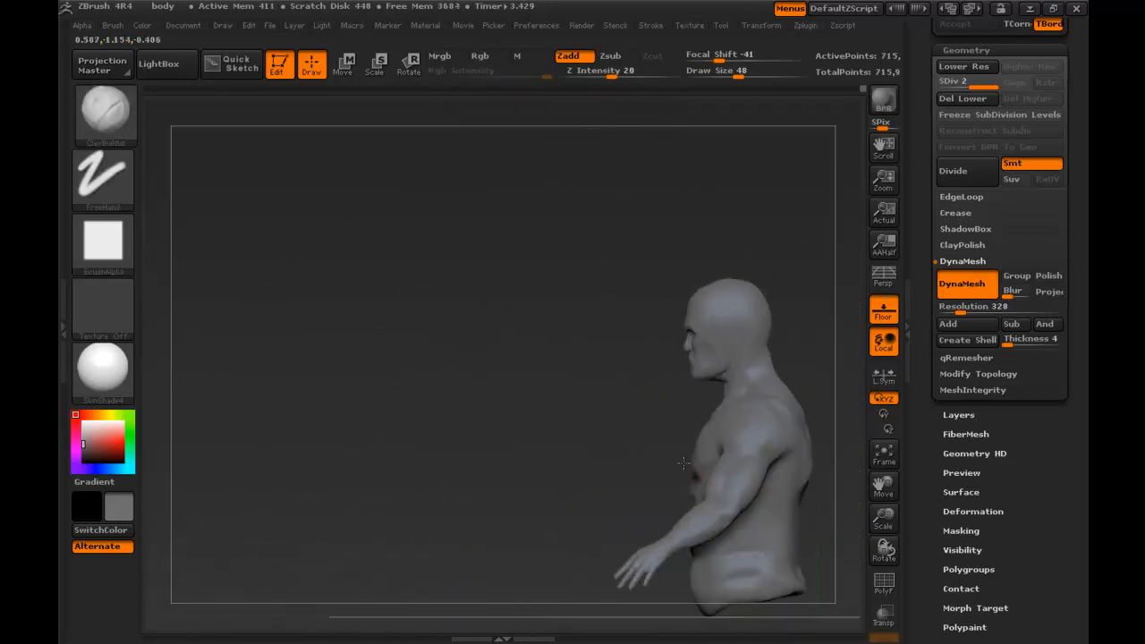
drag(684, 463, 698, 379)
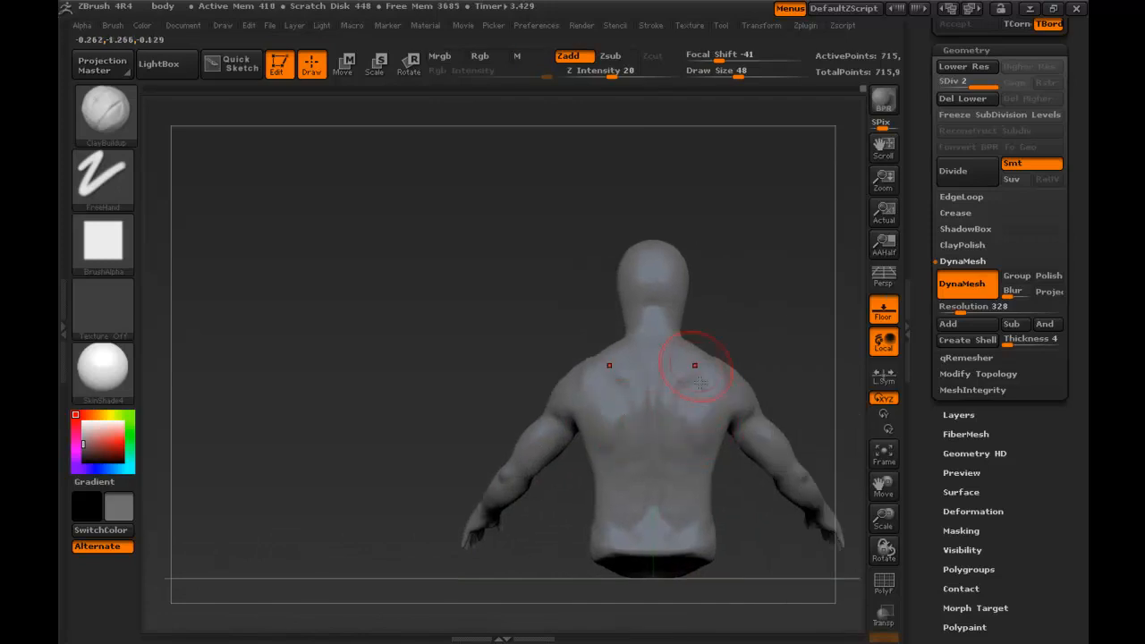
drag(694, 365, 564, 313)
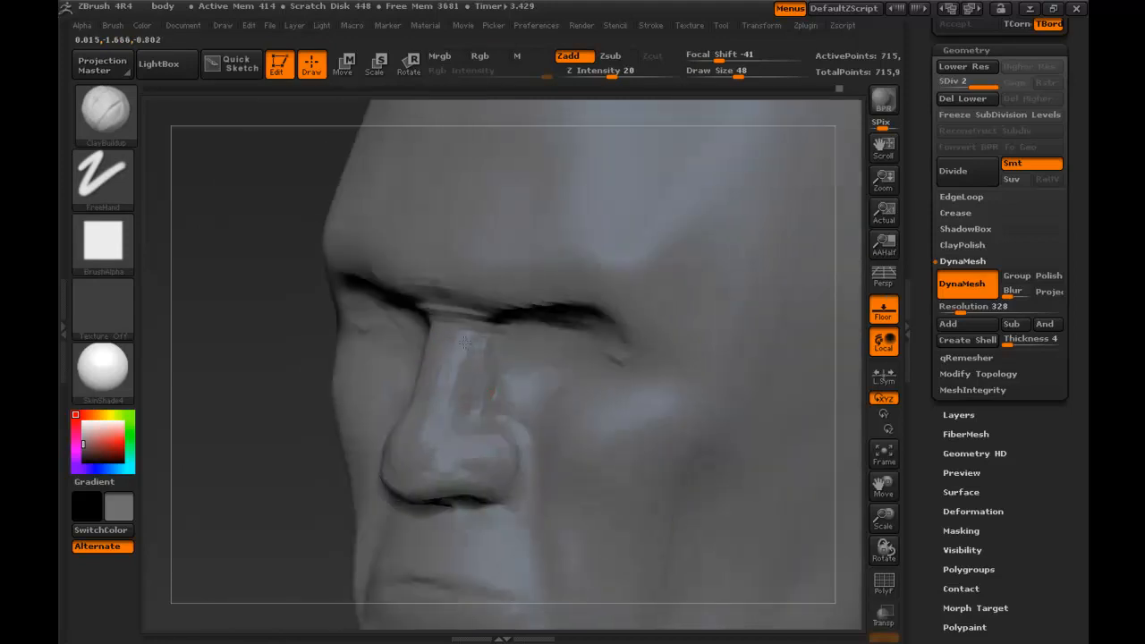
Soften and rebuild the brow ridge over the eye, shape the side of the jaw and the side of the nose.
drag(463, 342, 490, 376)
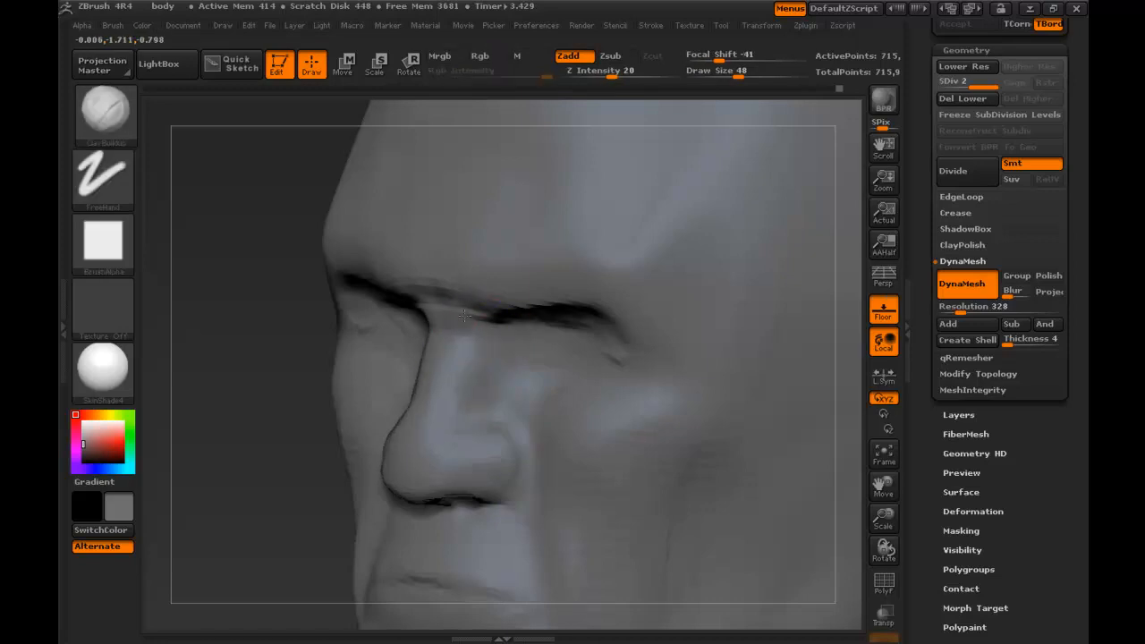
drag(463, 318, 398, 333)
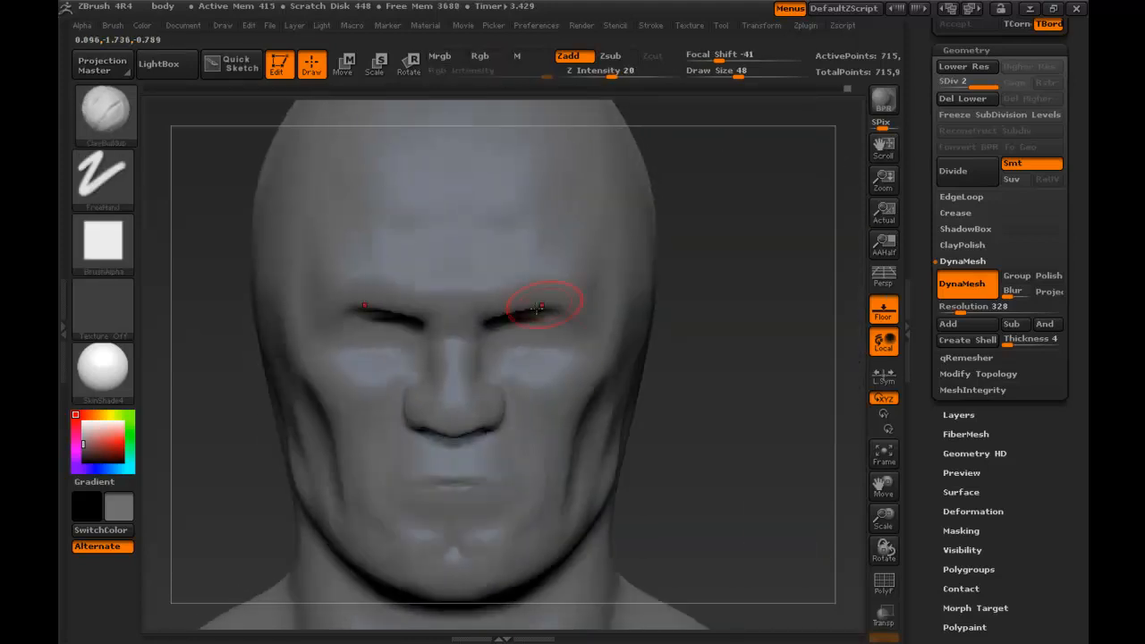
drag(537, 305, 497, 322)
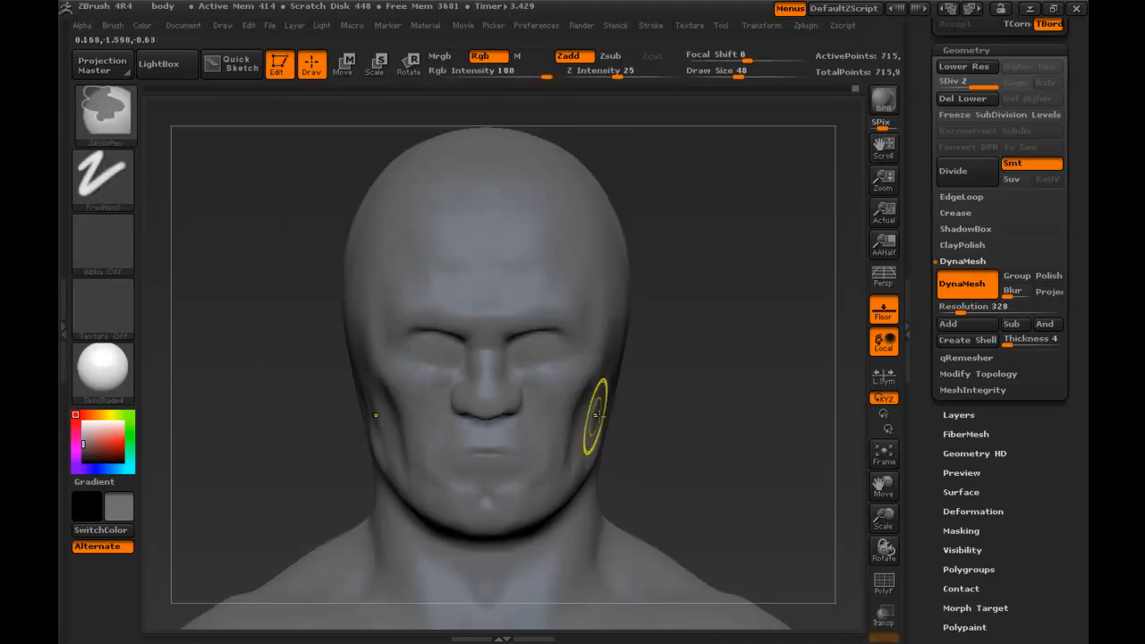
drag(600, 415, 582, 438)
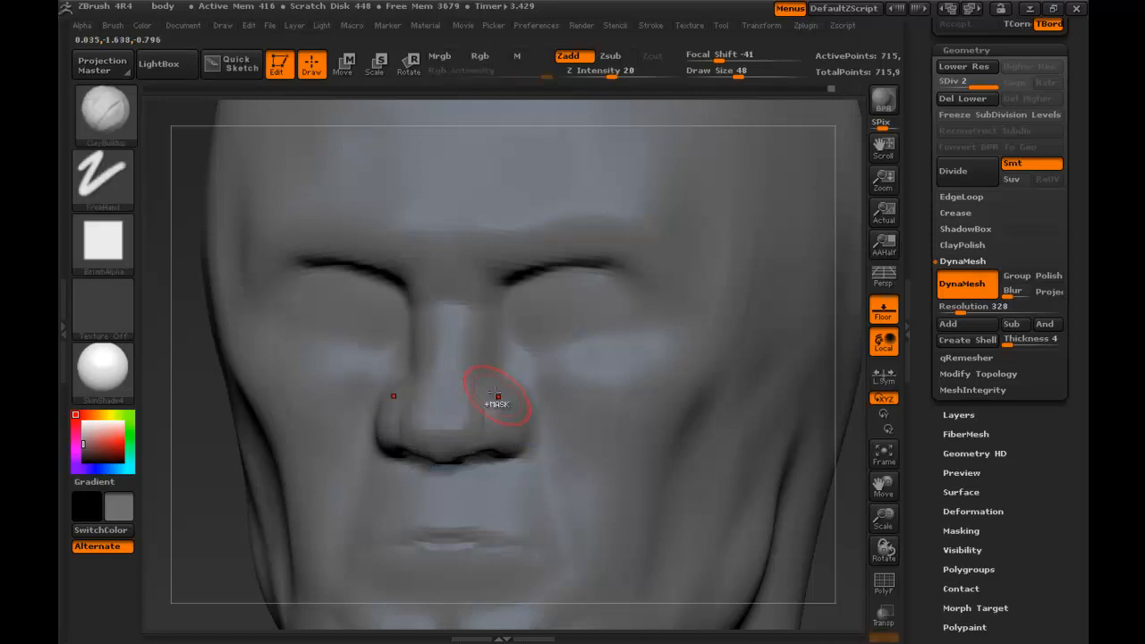
drag(497, 395, 570, 384)
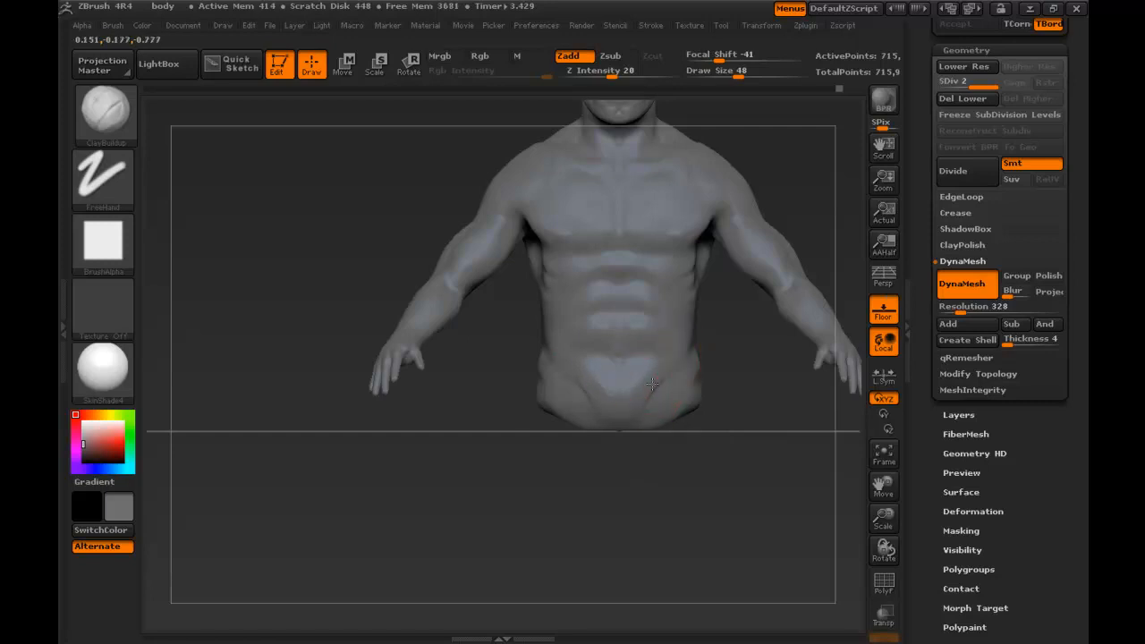
Move in close on the hand, shape its fingers, then return to a full front view of the torso.
drag(651, 385, 673, 341)
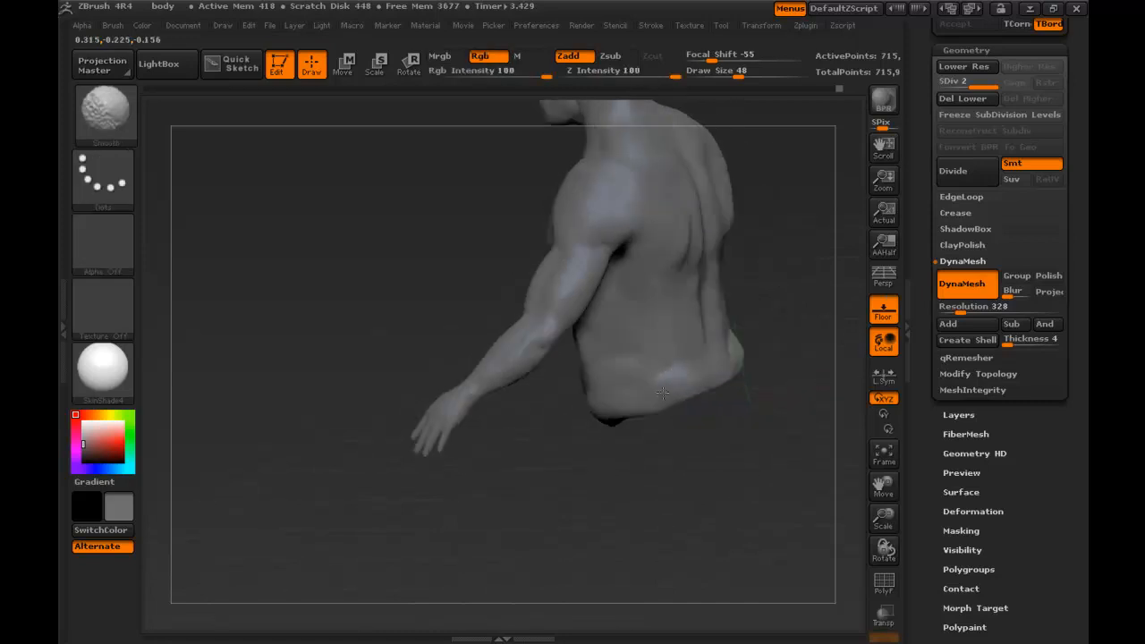
drag(662, 394, 626, 408)
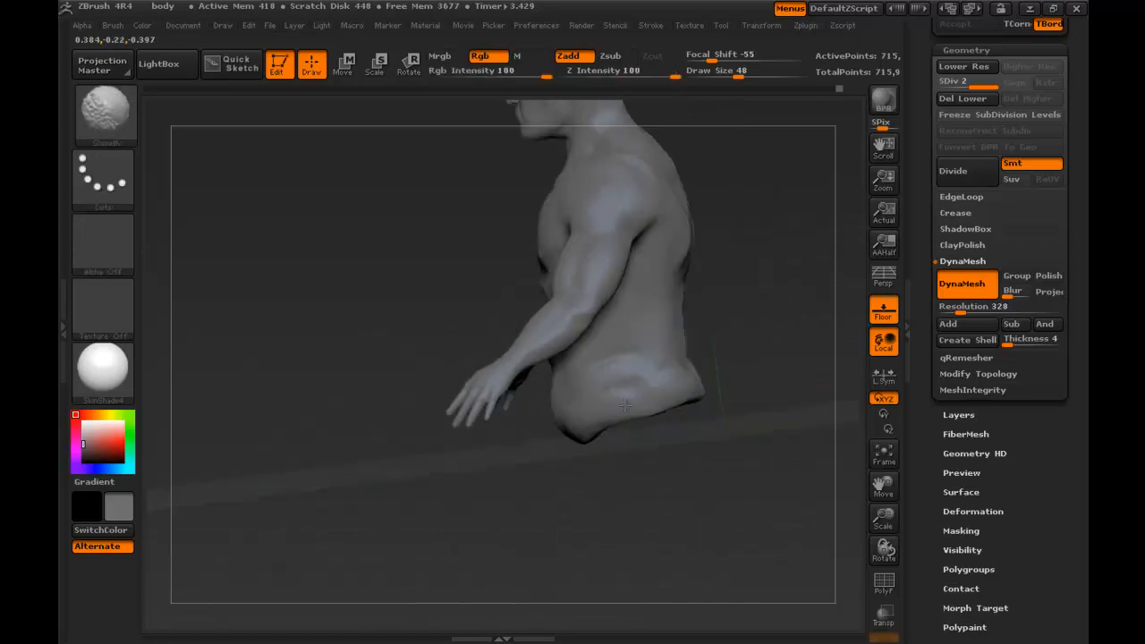
drag(627, 408, 572, 426)
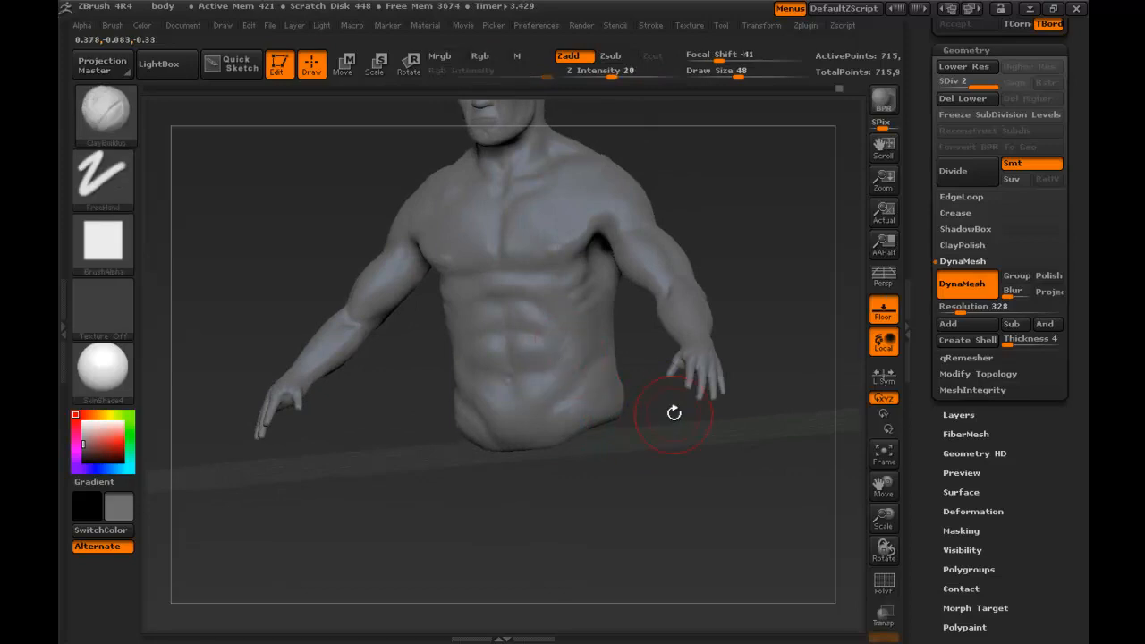
drag(673, 411, 604, 343)
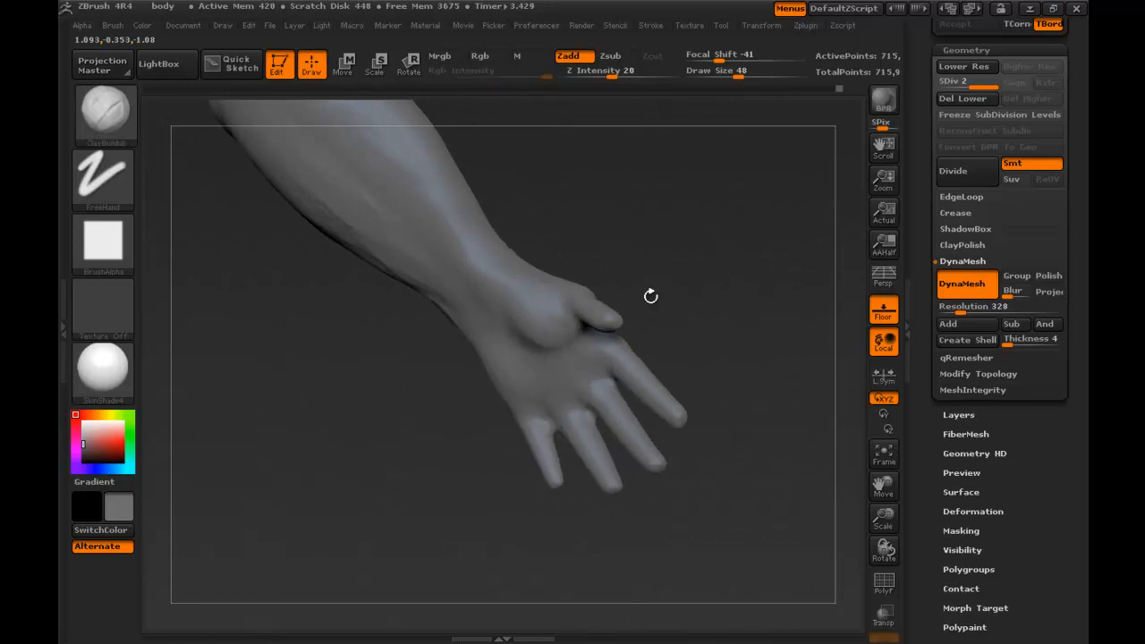
drag(651, 295, 526, 380)
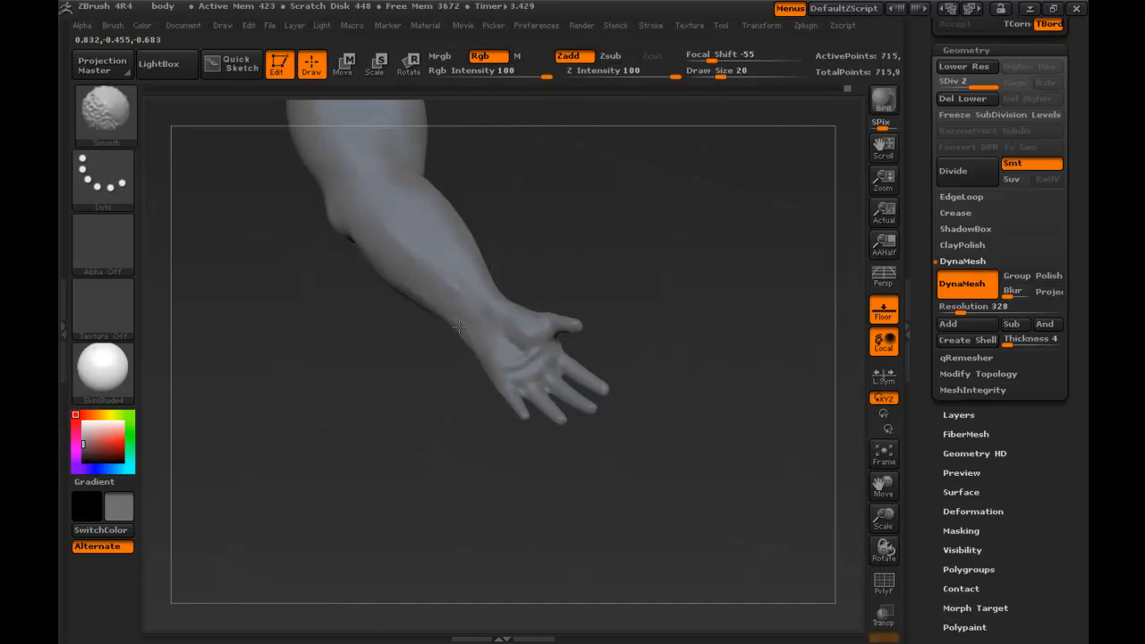
drag(456, 326, 536, 294)
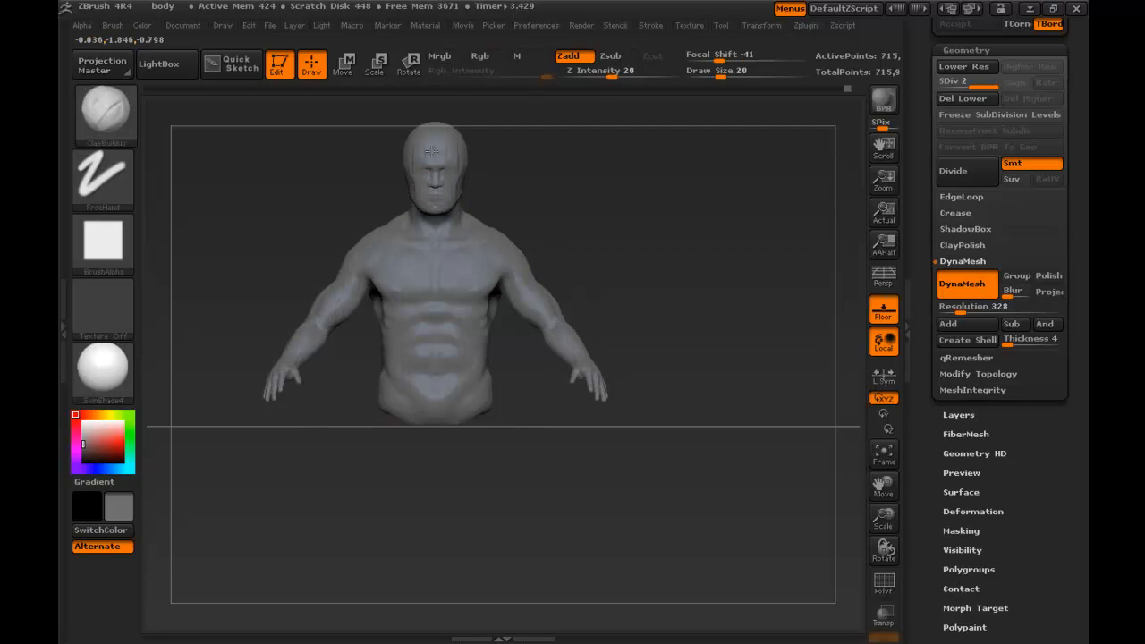
Turn to the back, build up muscle on the upper back and refine the back of the hand.
drag(430, 269, 551, 240)
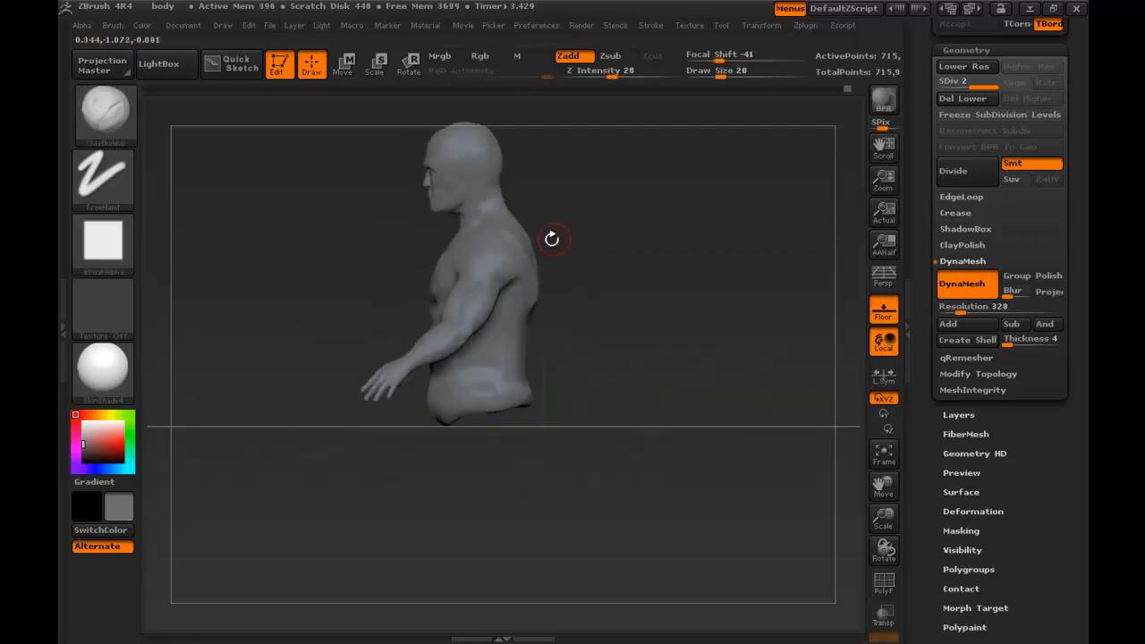
drag(551, 240, 526, 349)
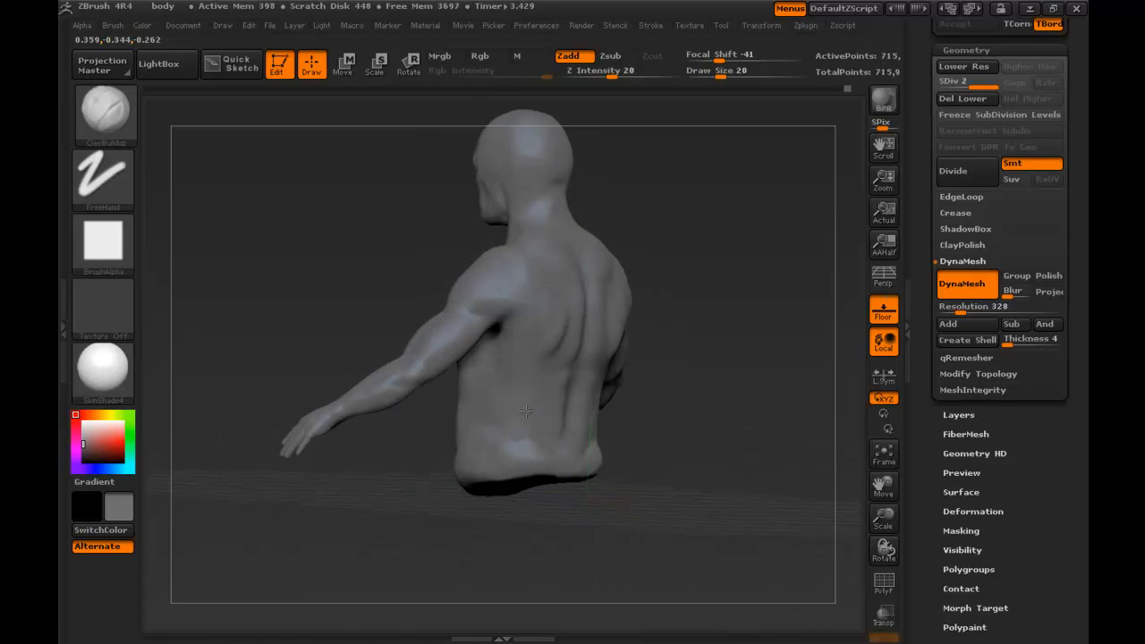
click(480, 56)
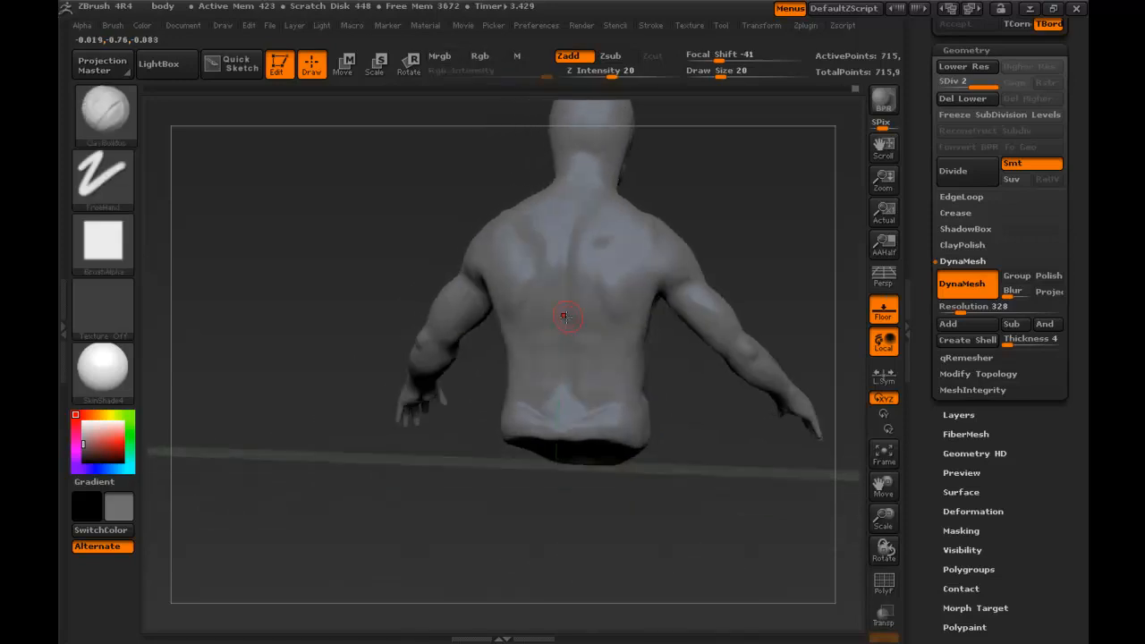
drag(563, 318, 474, 304)
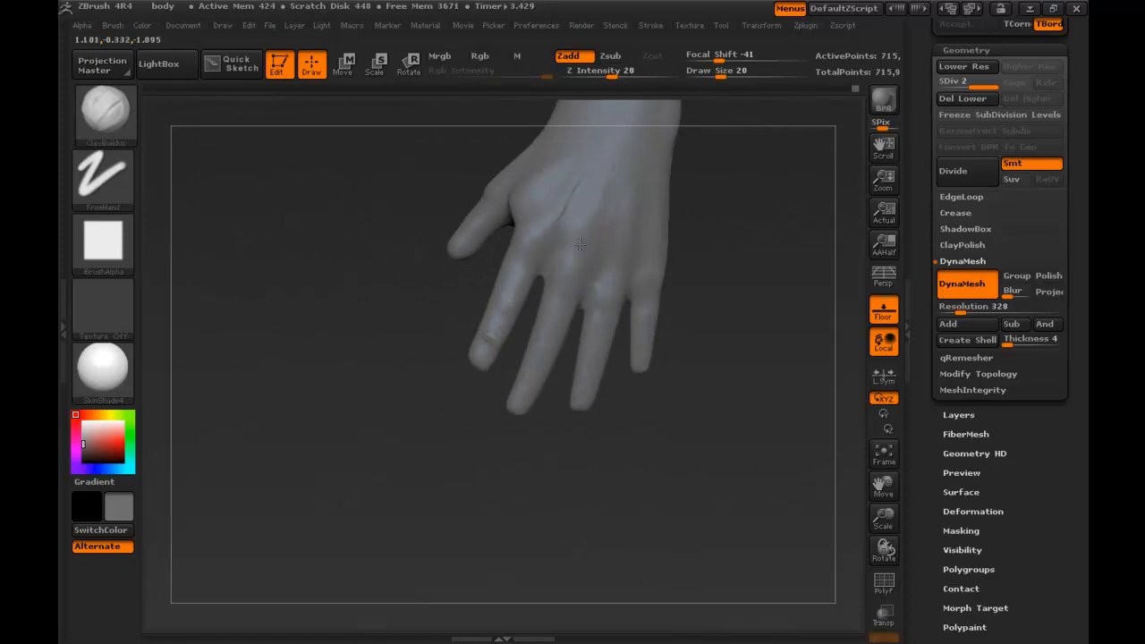
drag(576, 247, 617, 254)
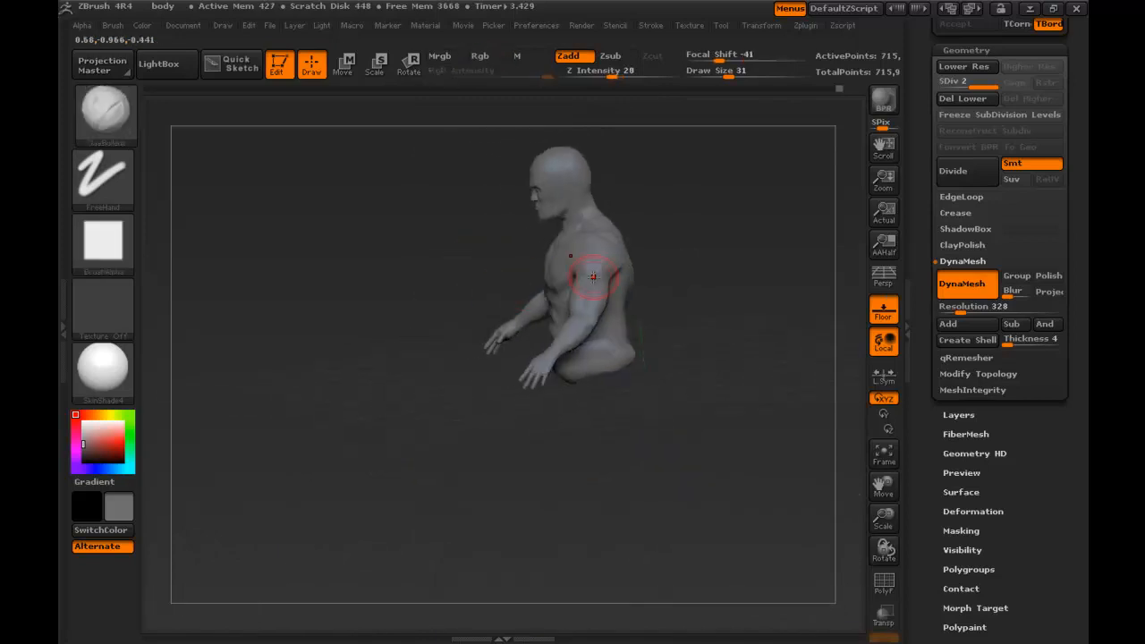
Smooth over the shoulder and its top, then turn the torso around to its back.
drag(594, 275, 557, 254)
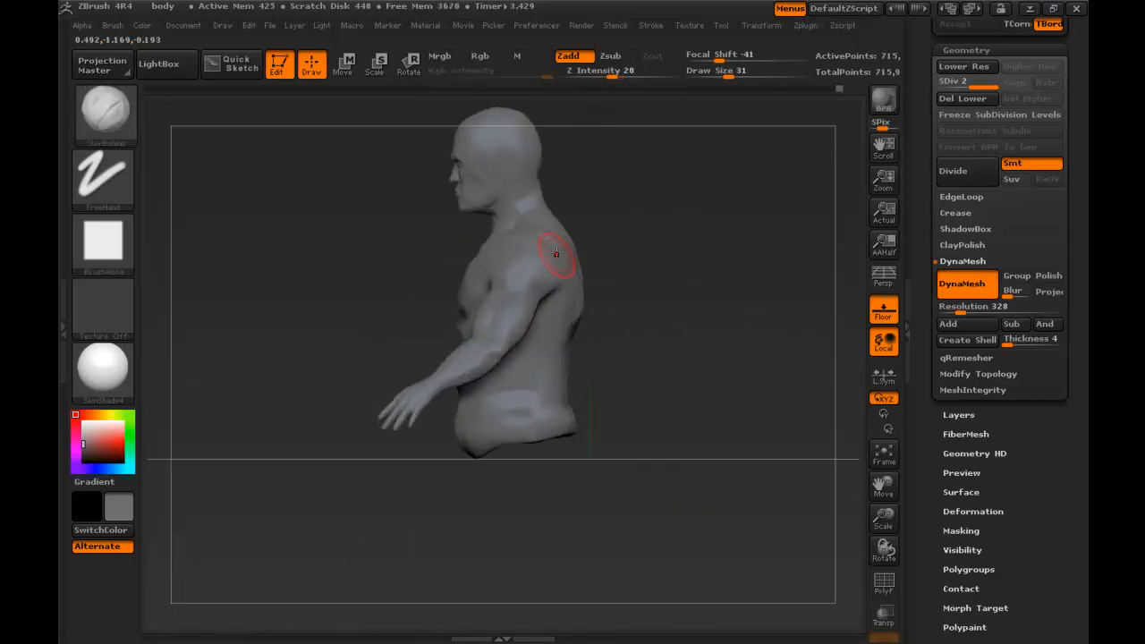
drag(555, 254, 465, 318)
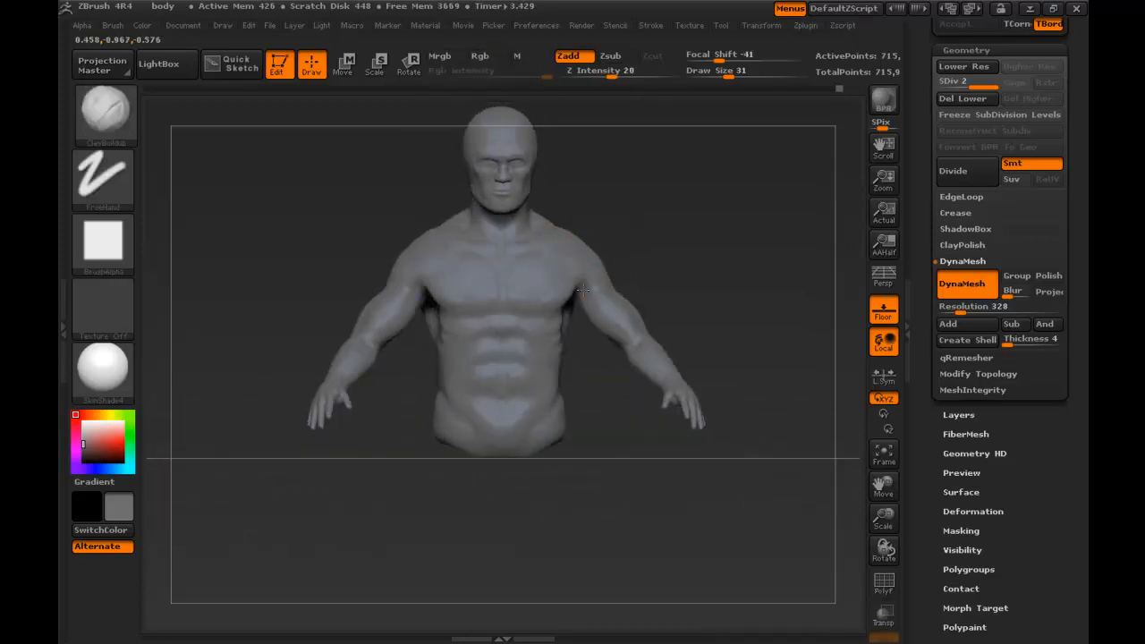
drag(582, 286, 569, 435)
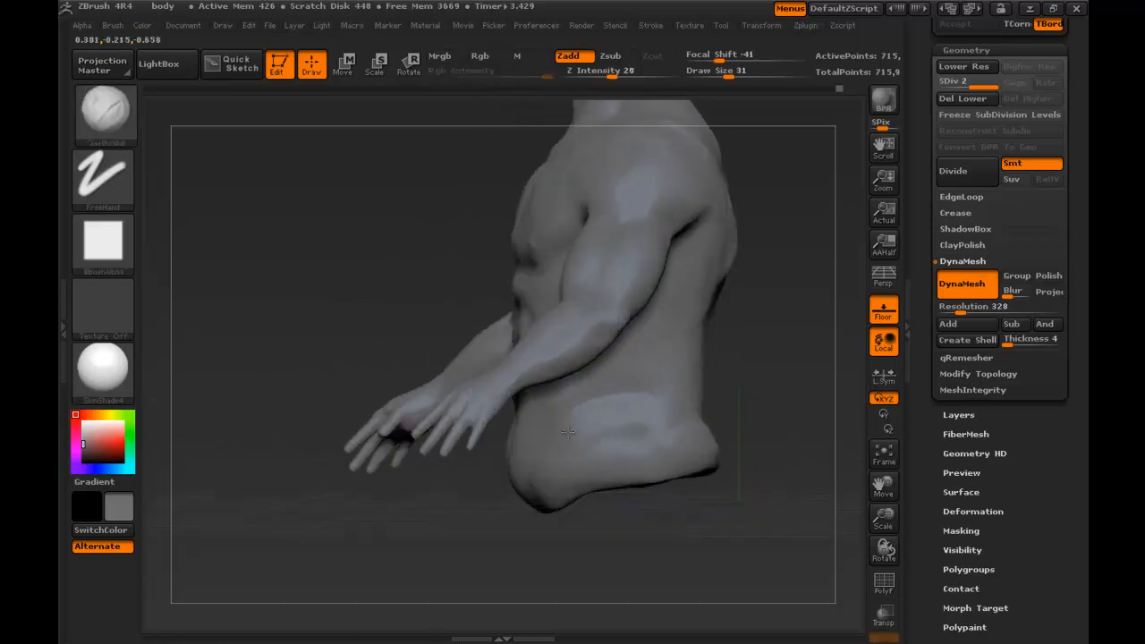
click(102, 179)
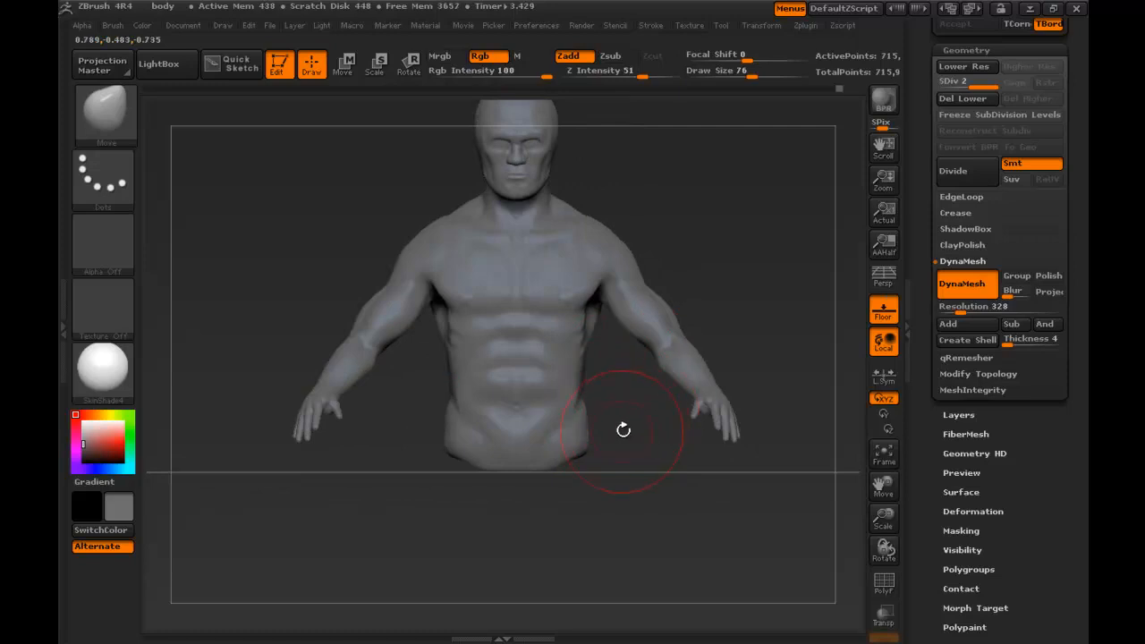
drag(623, 429, 696, 404)
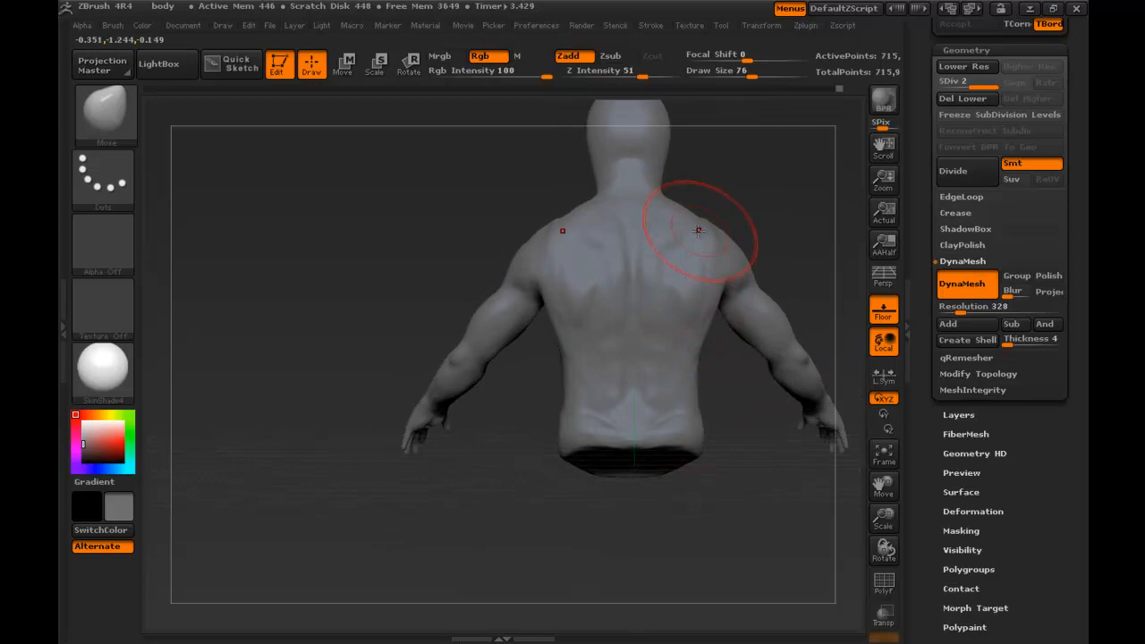
Smooth the upper back near the neck and the abdominal muscles, ending at a three-quarter front view.
drag(698, 229, 698, 295)
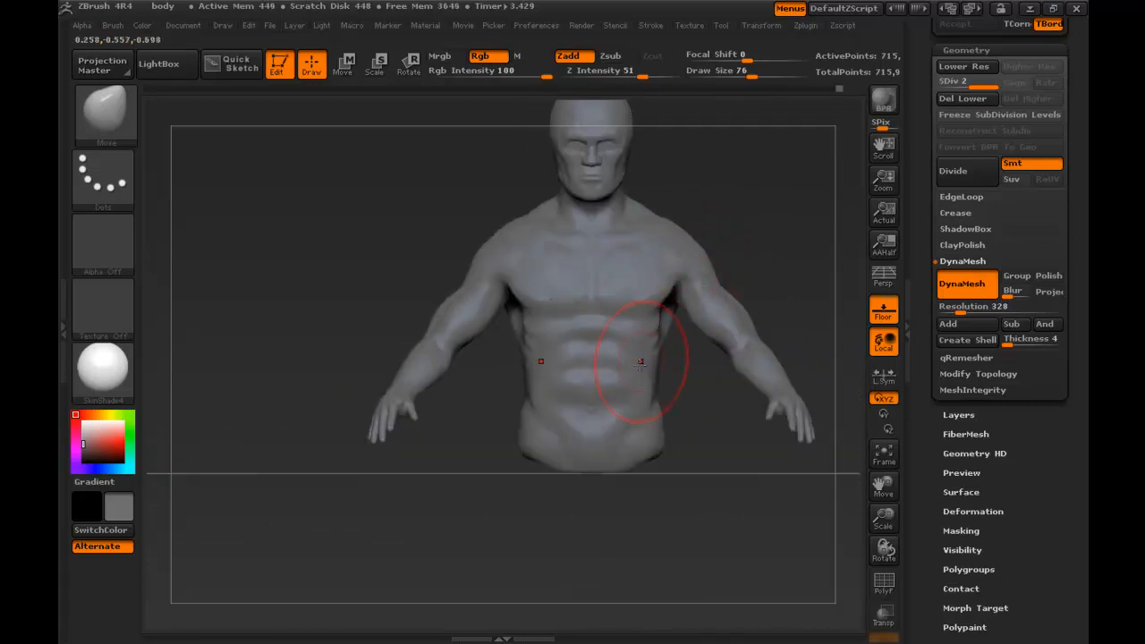
drag(641, 361, 630, 361)
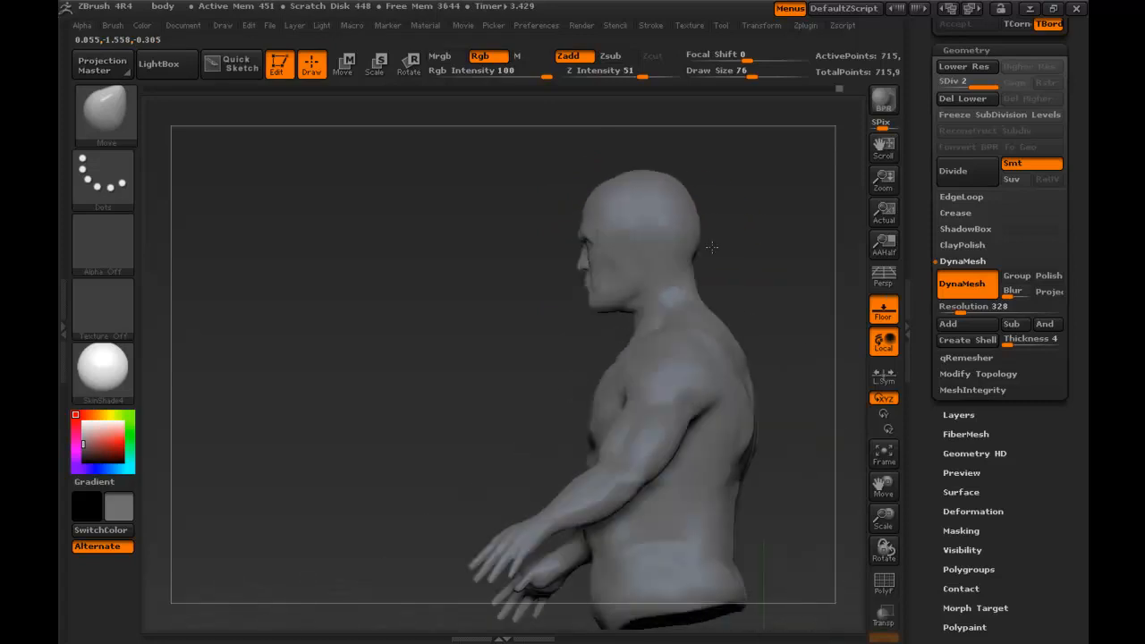
drag(713, 247, 648, 268)
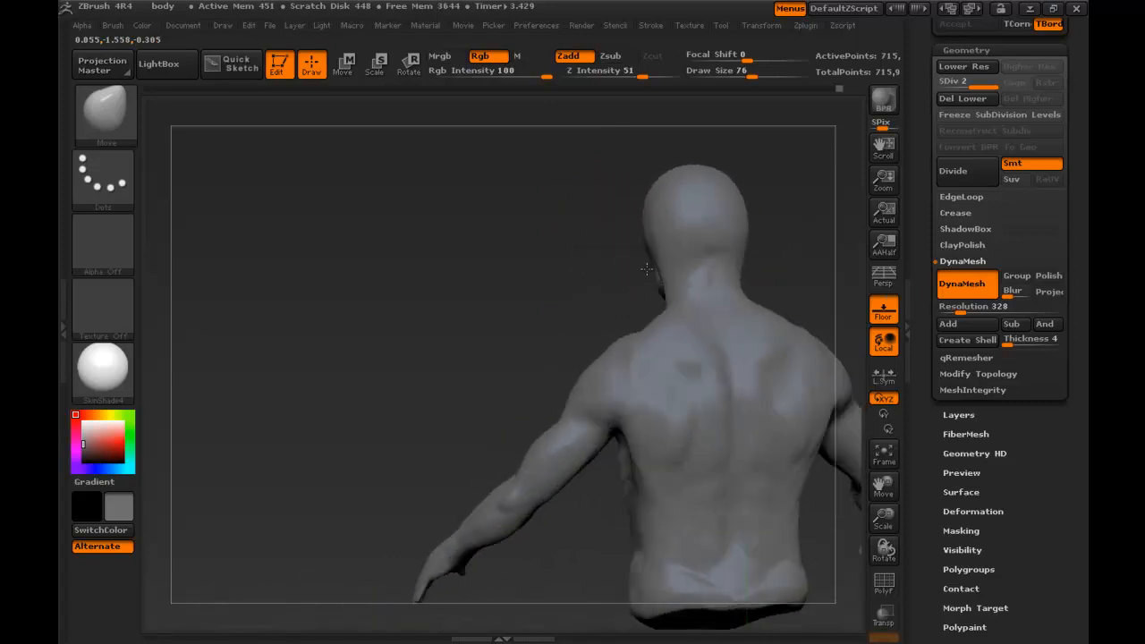
drag(644, 268, 689, 242)
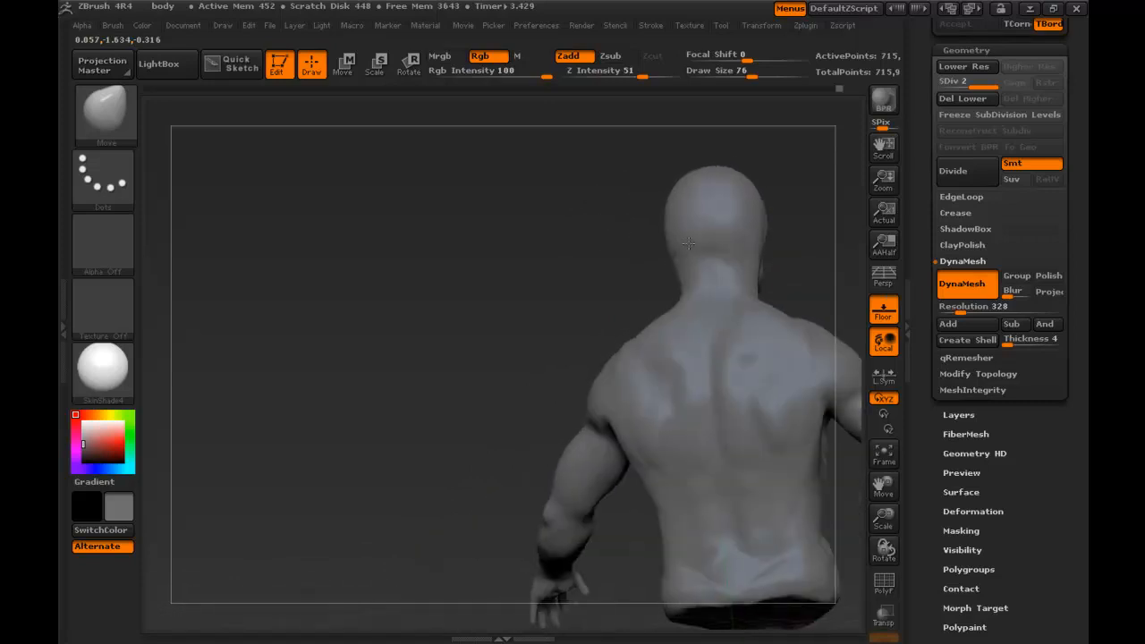
drag(689, 242, 537, 361)
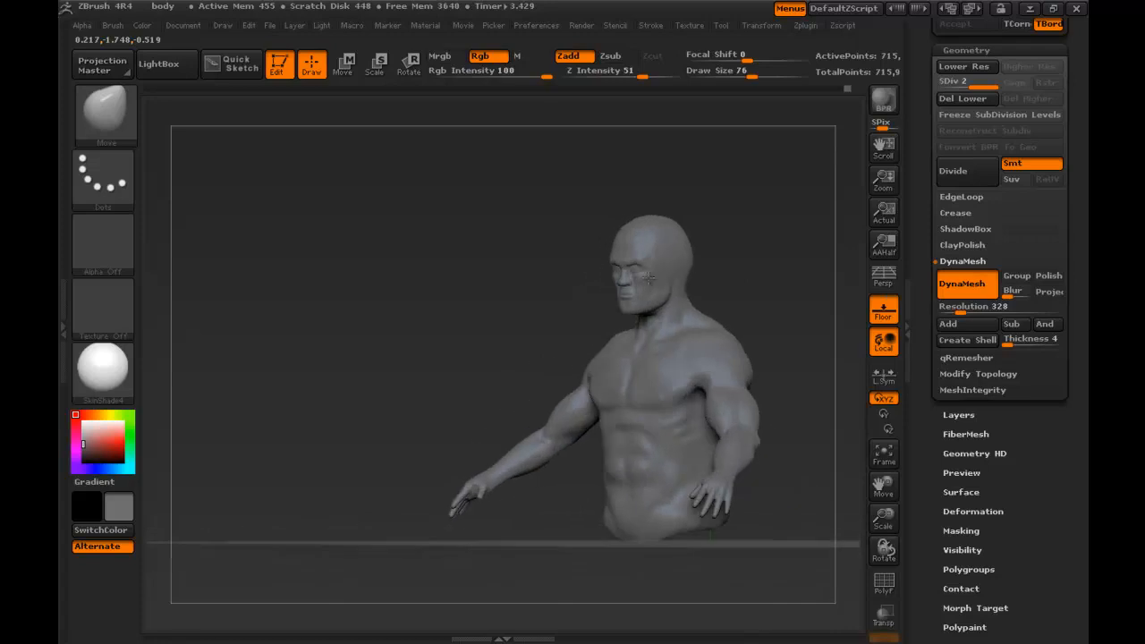
Save the sculpt as body.ZPR in the characters folder, confirming the overwrite.
drag(652, 278, 723, 297)
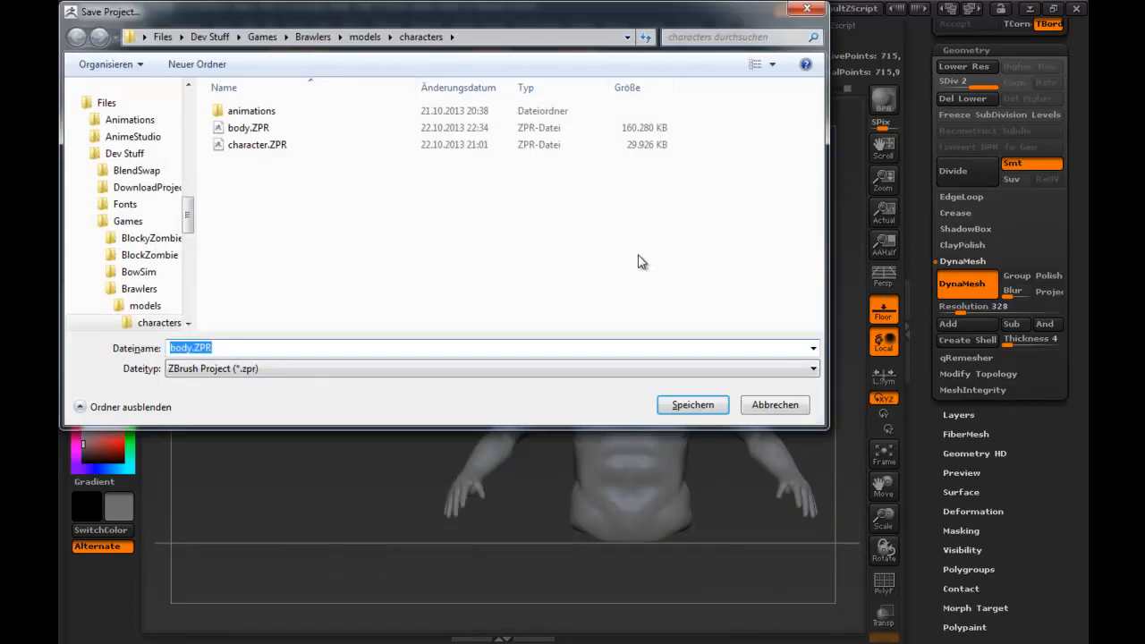
click(693, 405)
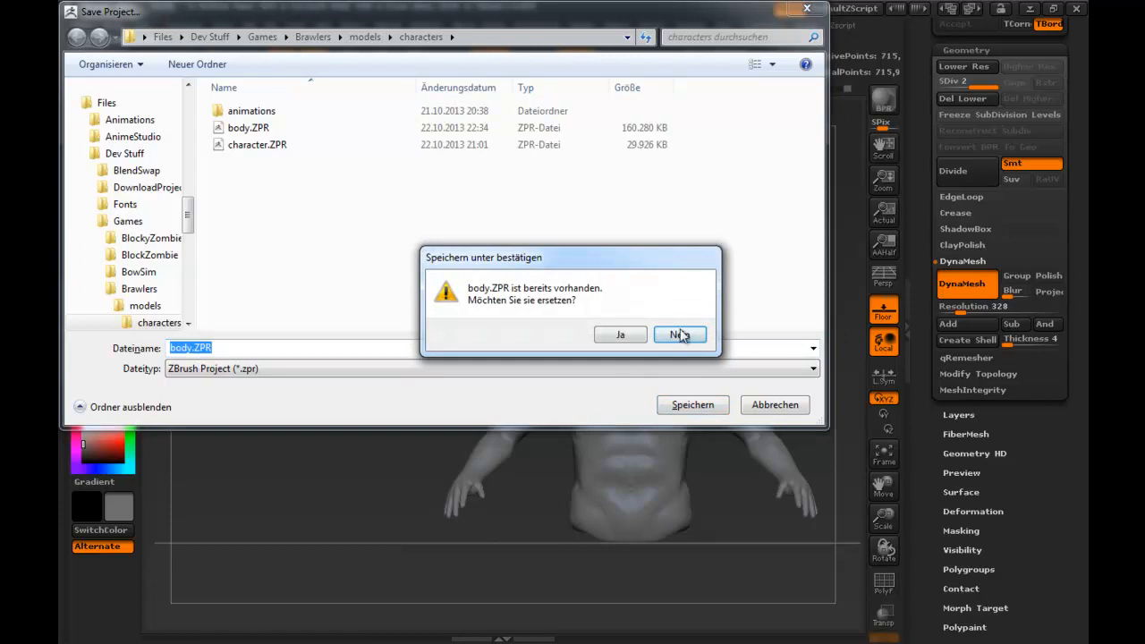